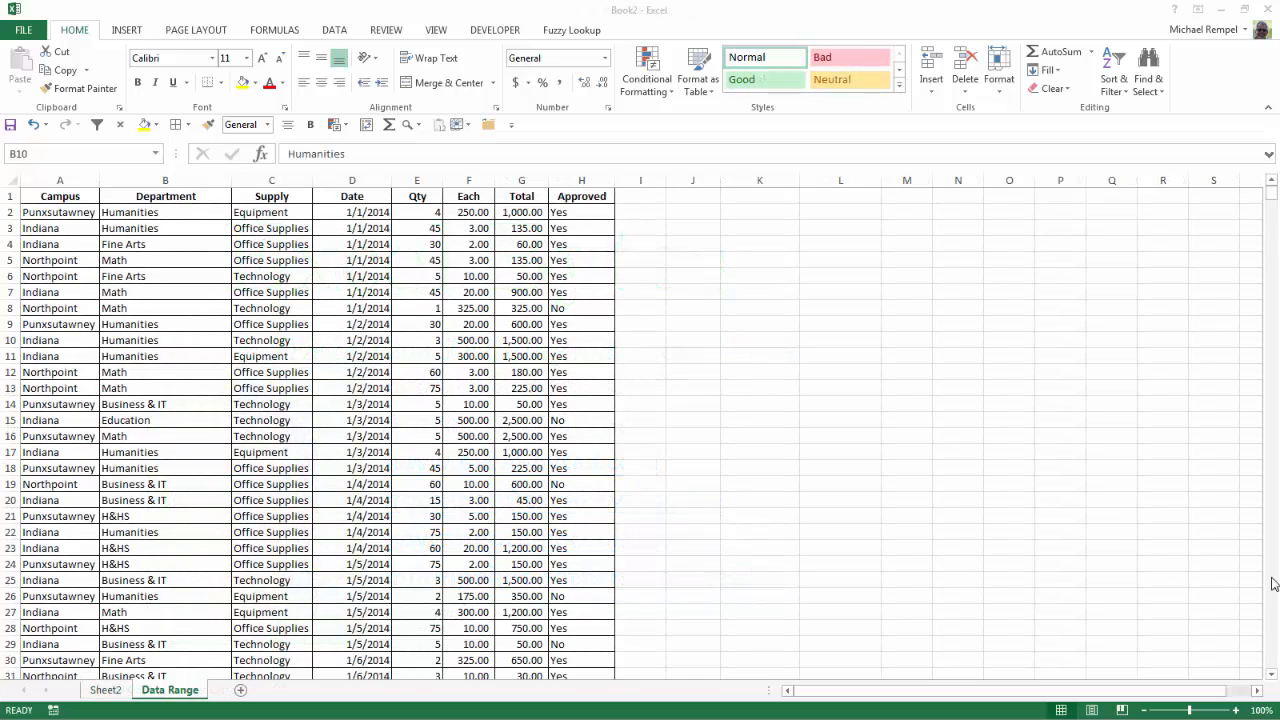
pyautogui.moveTo(1065, 516)
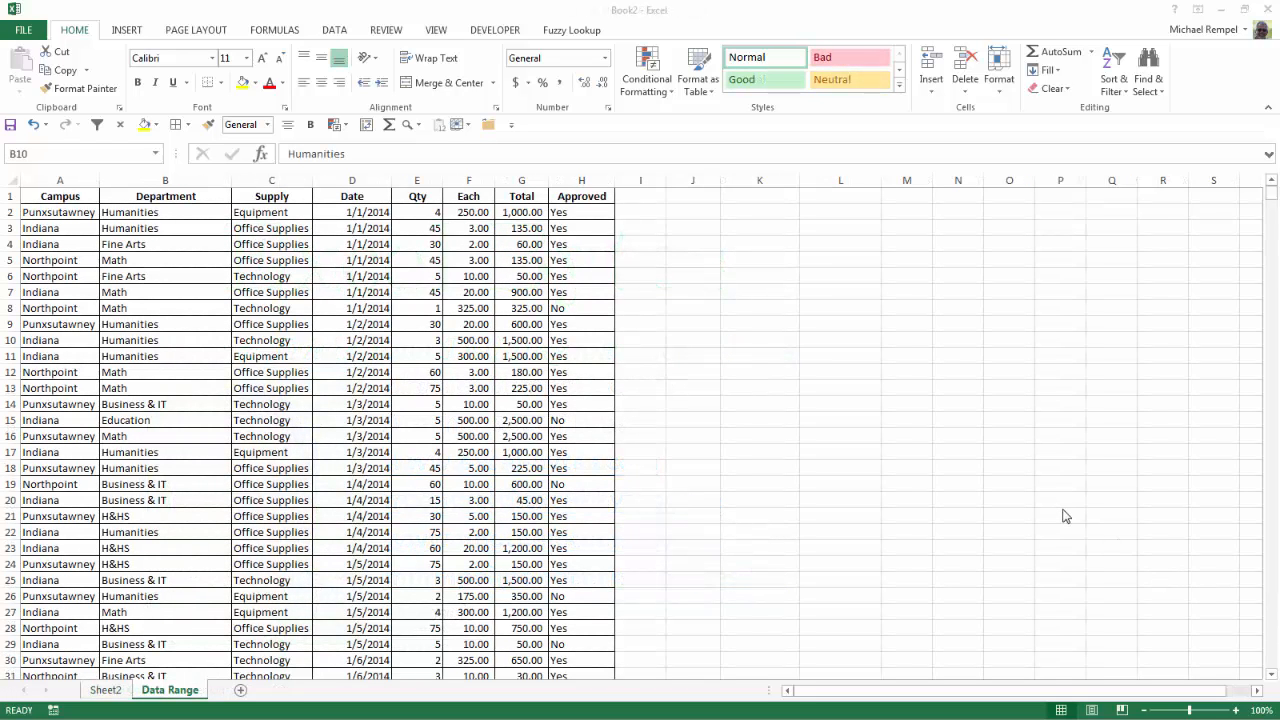
pyautogui.moveTo(806, 596)
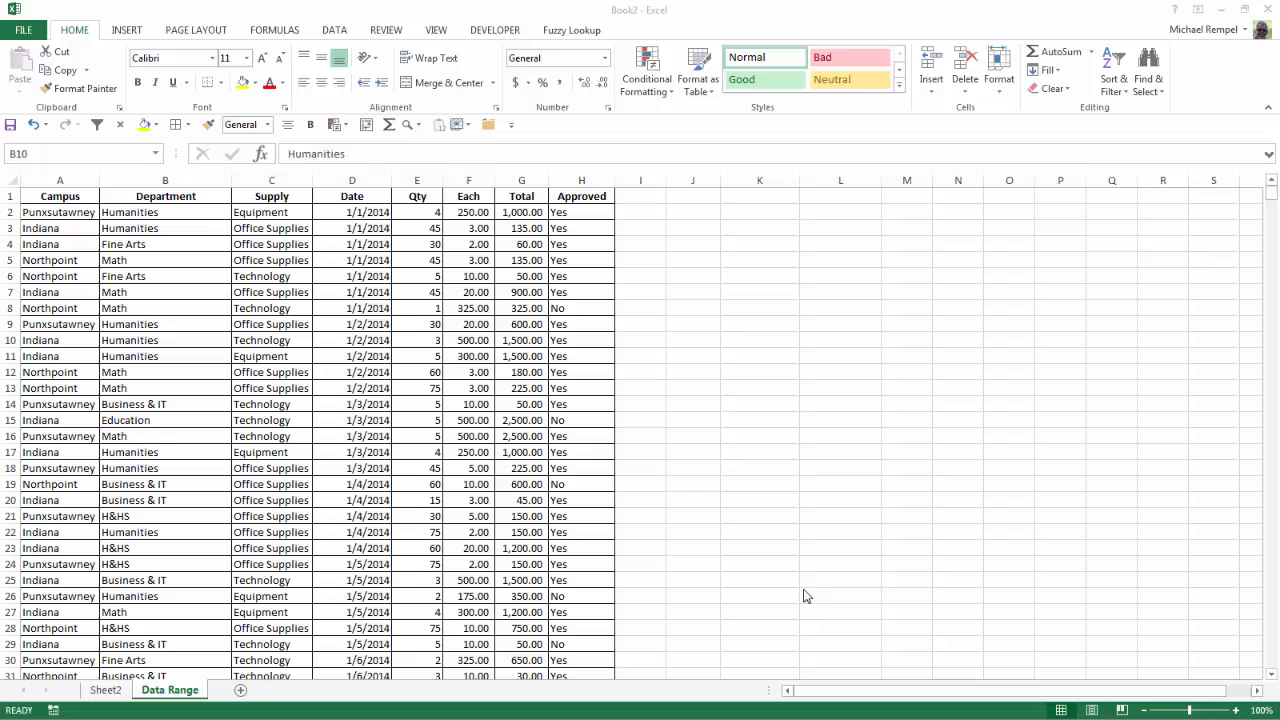
pyautogui.moveTo(726, 560)
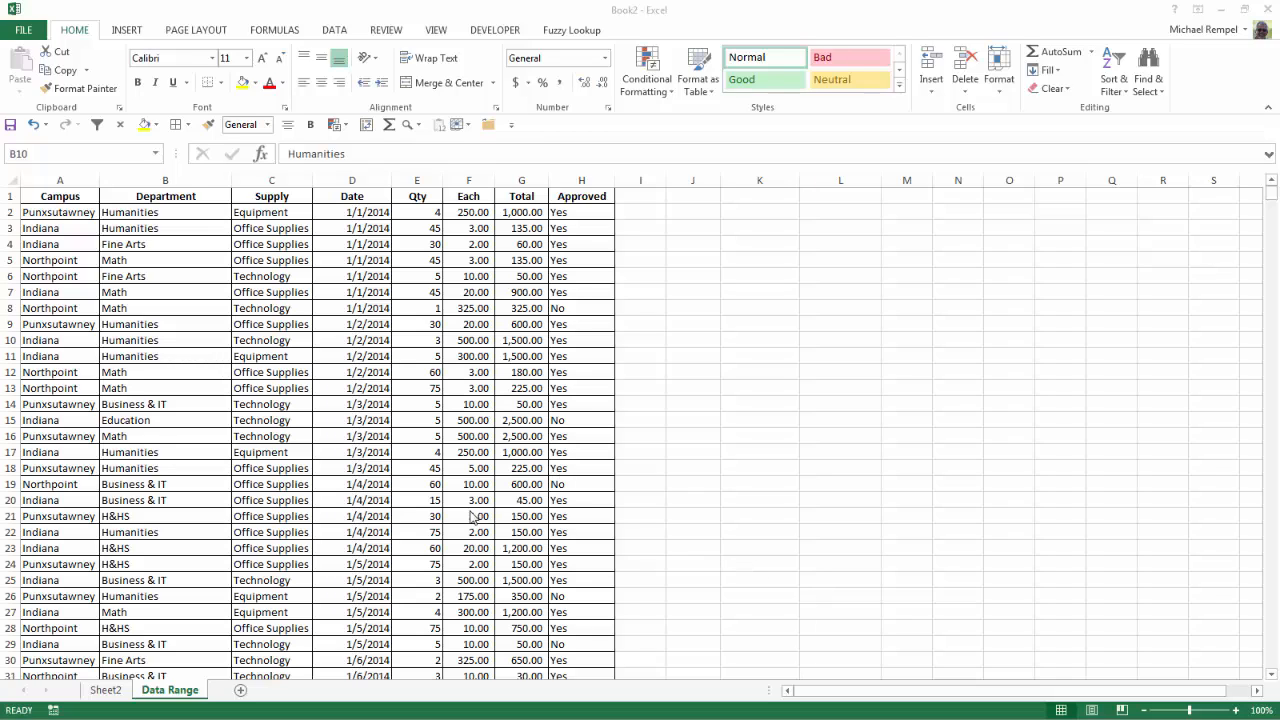
pyautogui.moveTo(105, 701)
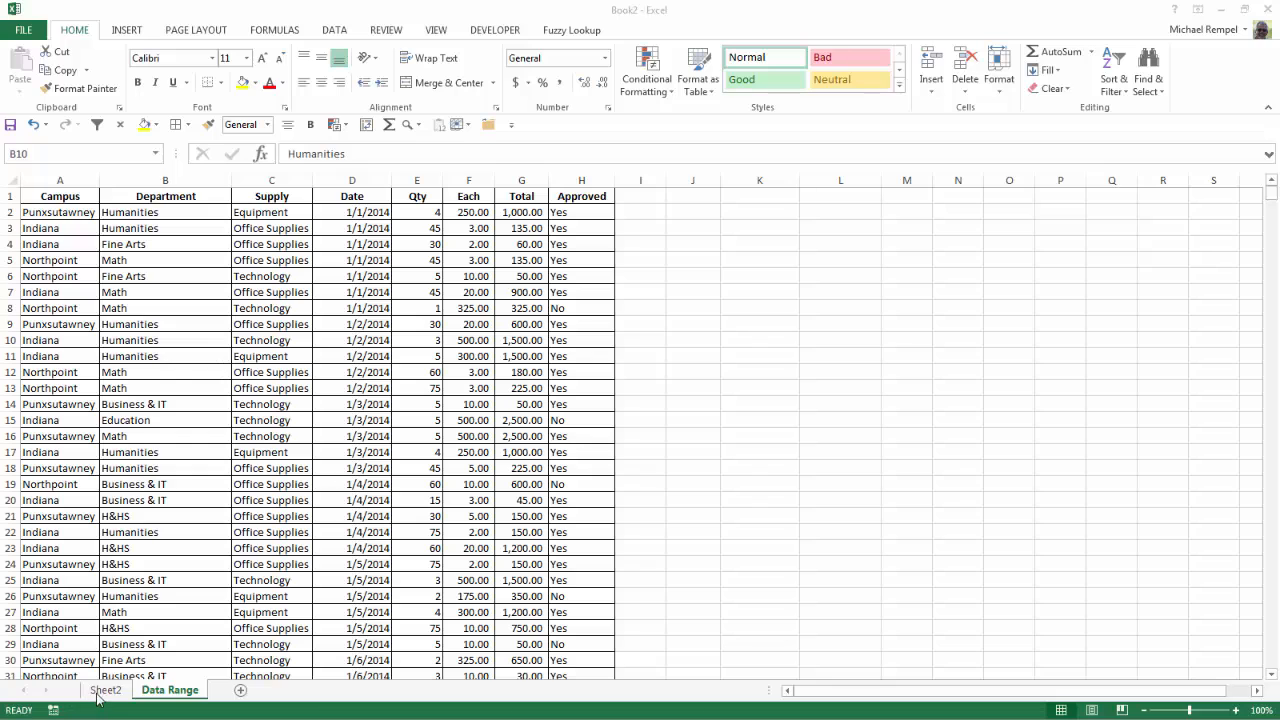
# Step: Show the Sheet2 pivot table's field list with Date rows and Sum of Total values
pyautogui.click(99, 691)
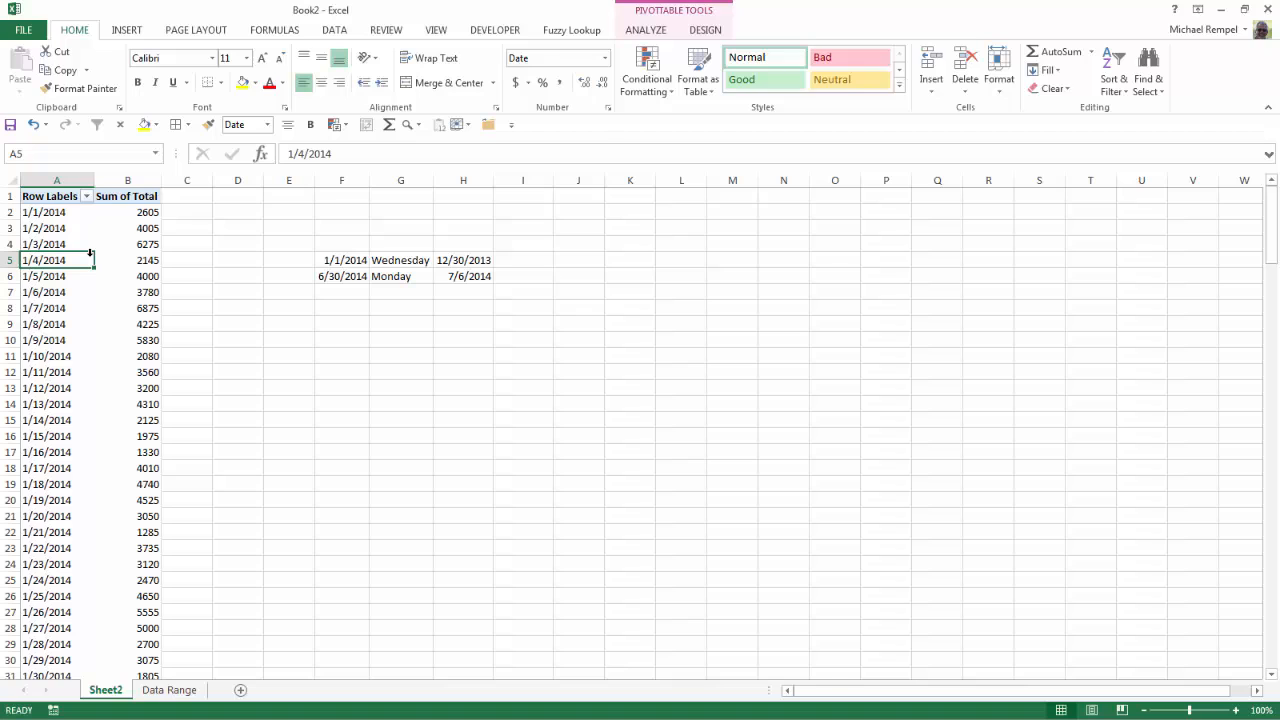
pyautogui.click(645, 29)
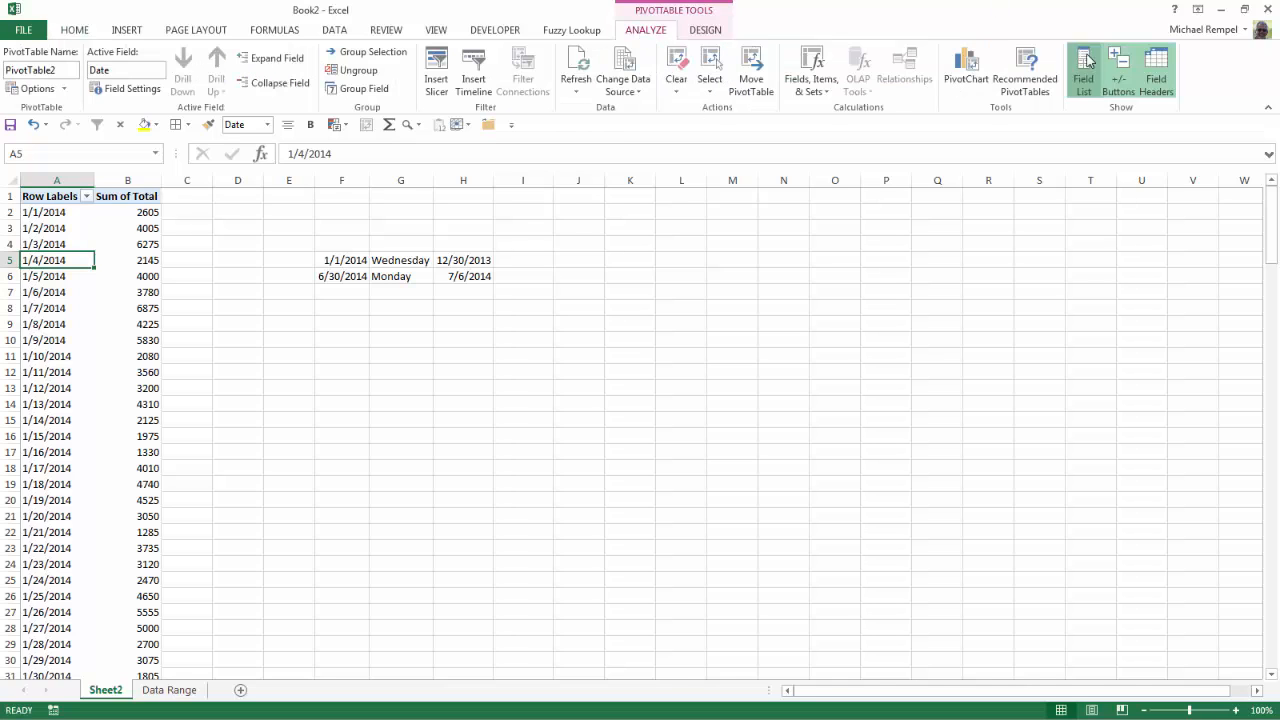
pyautogui.click(1088, 73)
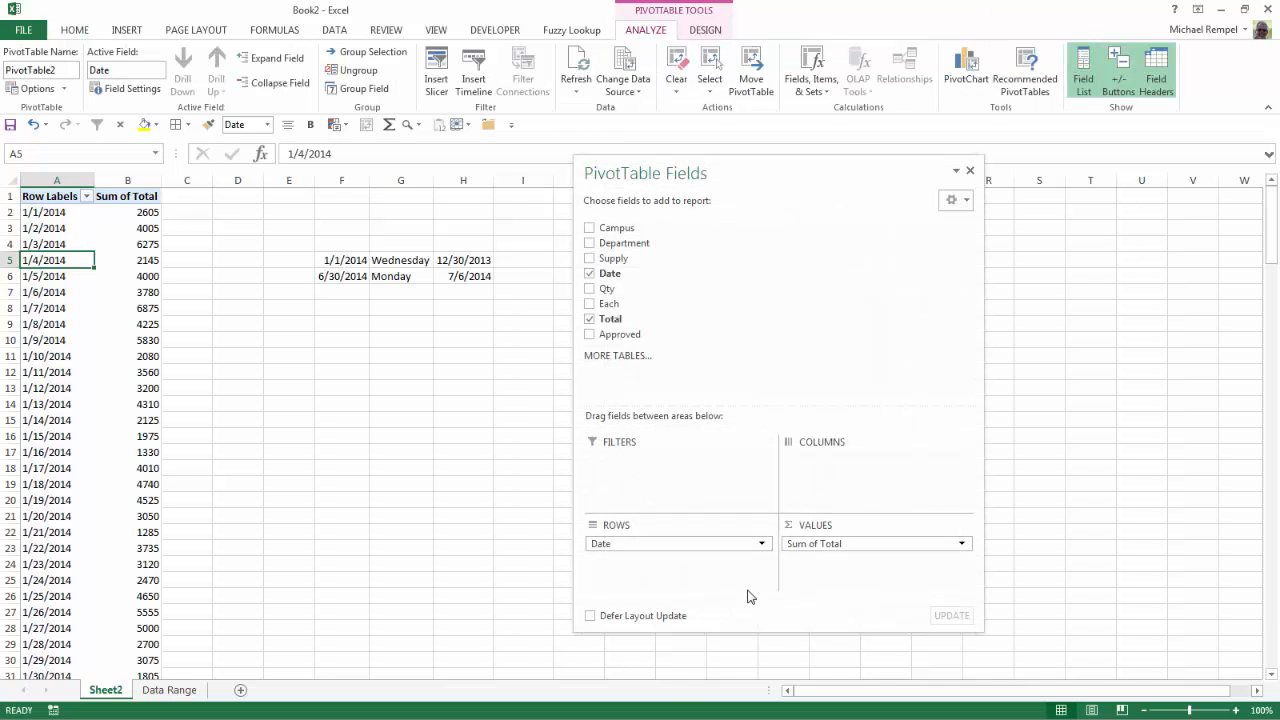
pyautogui.moveTo(718, 593)
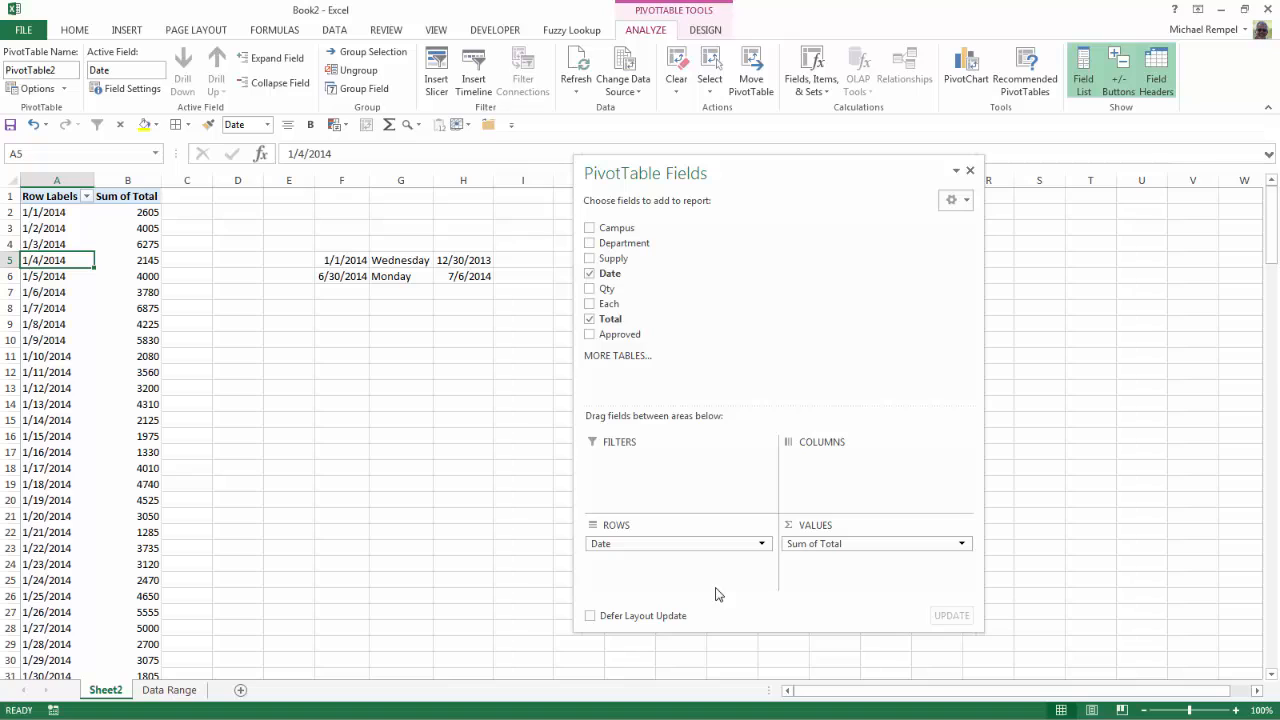
pyautogui.moveTo(823, 588)
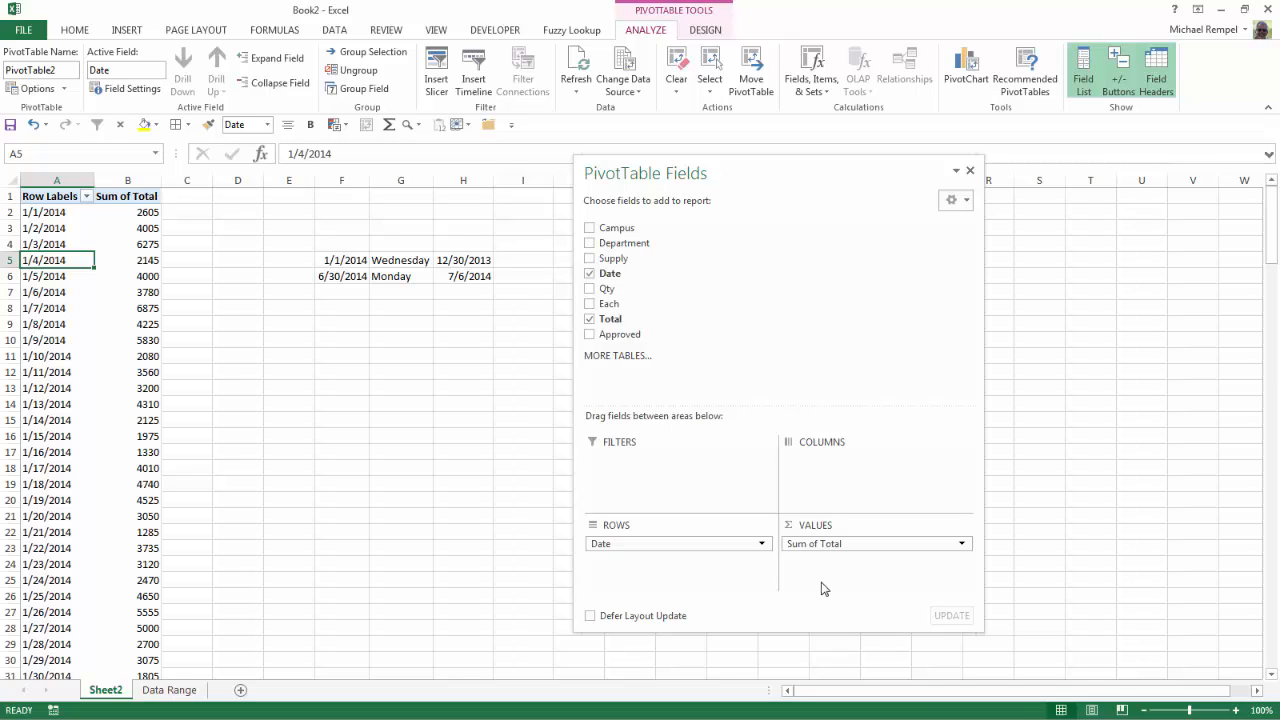
pyautogui.moveTo(216, 348)
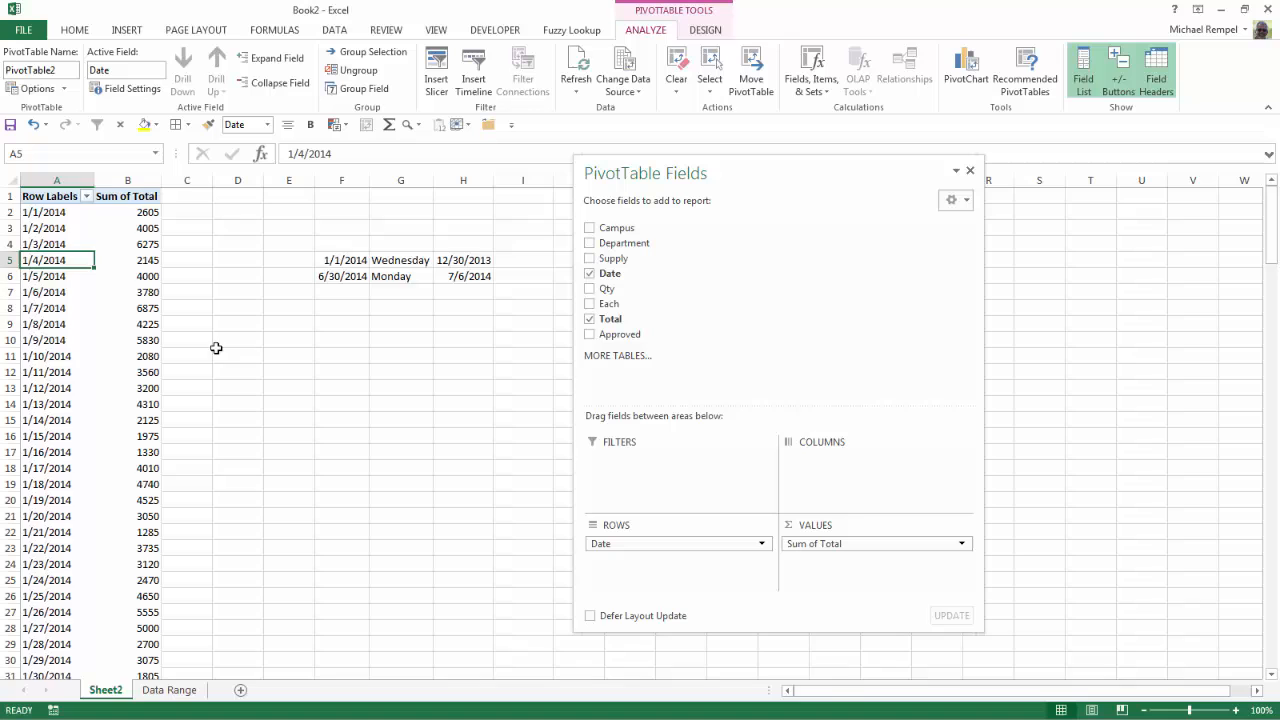
pyautogui.scroll(-3)
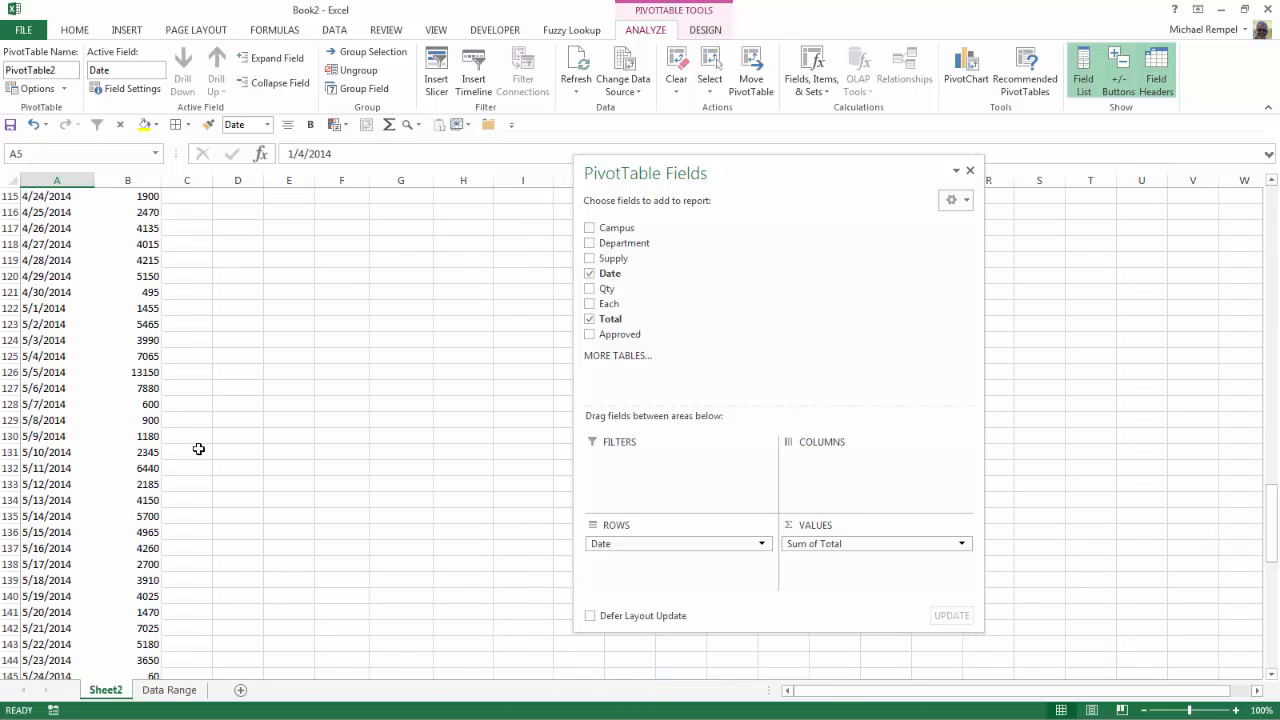
pyautogui.scroll(-3)
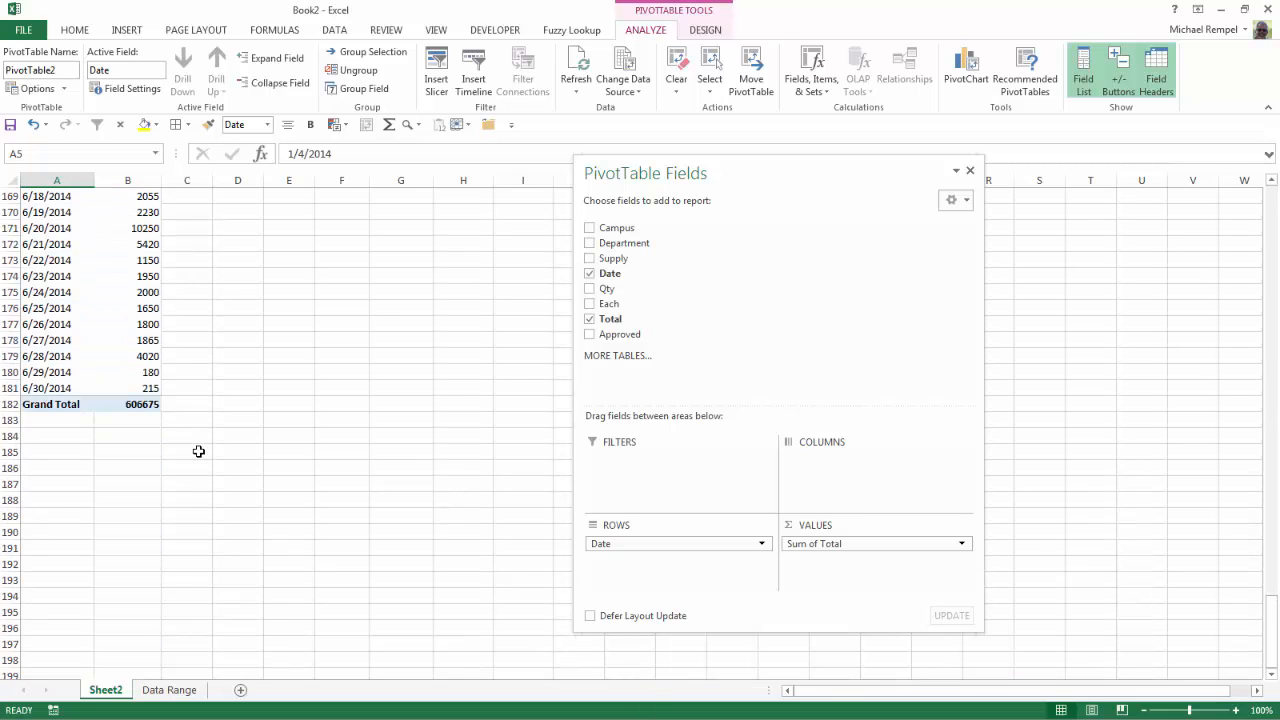
pyautogui.scroll(3)
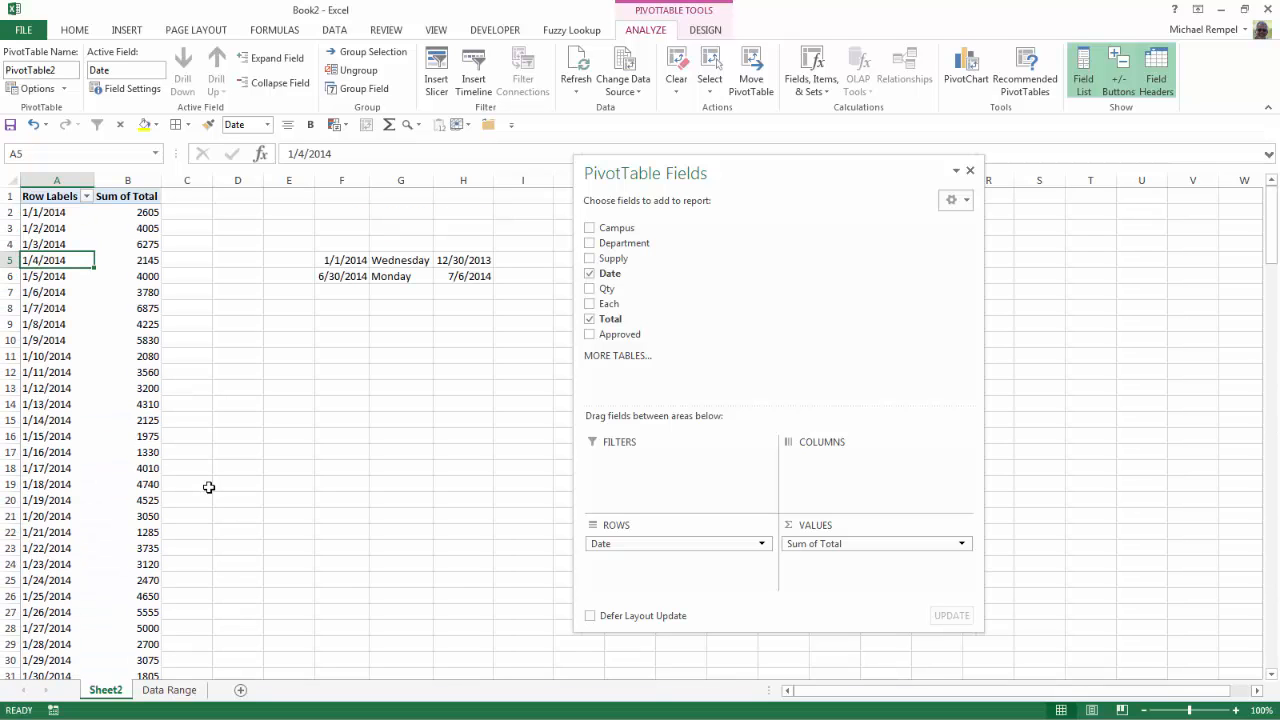
pyautogui.moveTo(351, 291)
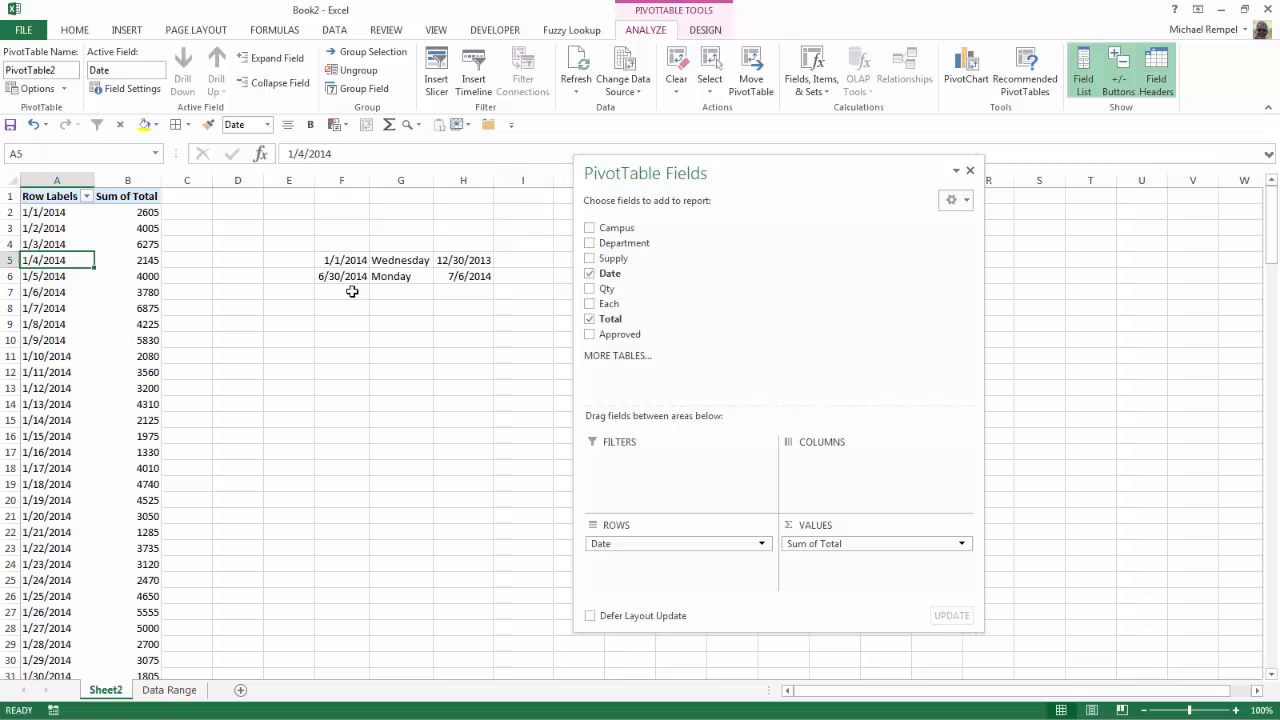
pyautogui.moveTo(375, 337)
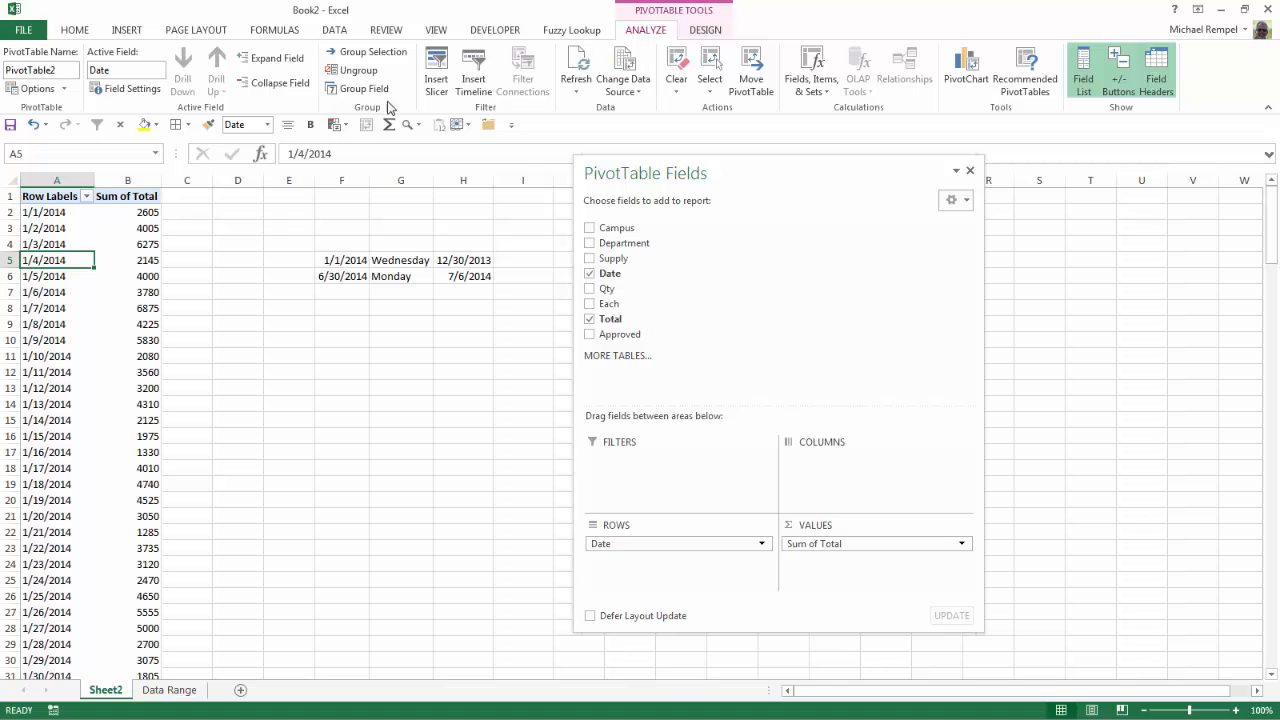
# Step: Group the pivot dates by Months to list Jan through Jun totals
pyautogui.click(362, 88)
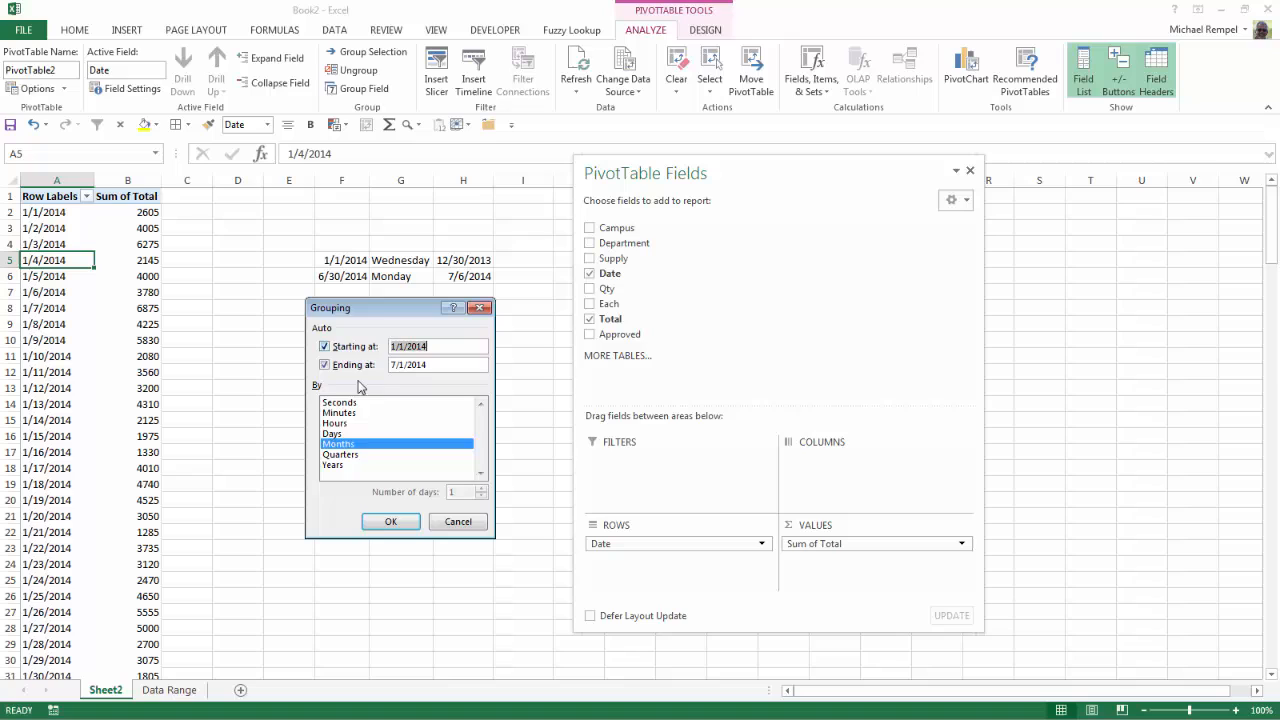
pyautogui.moveTo(365, 454)
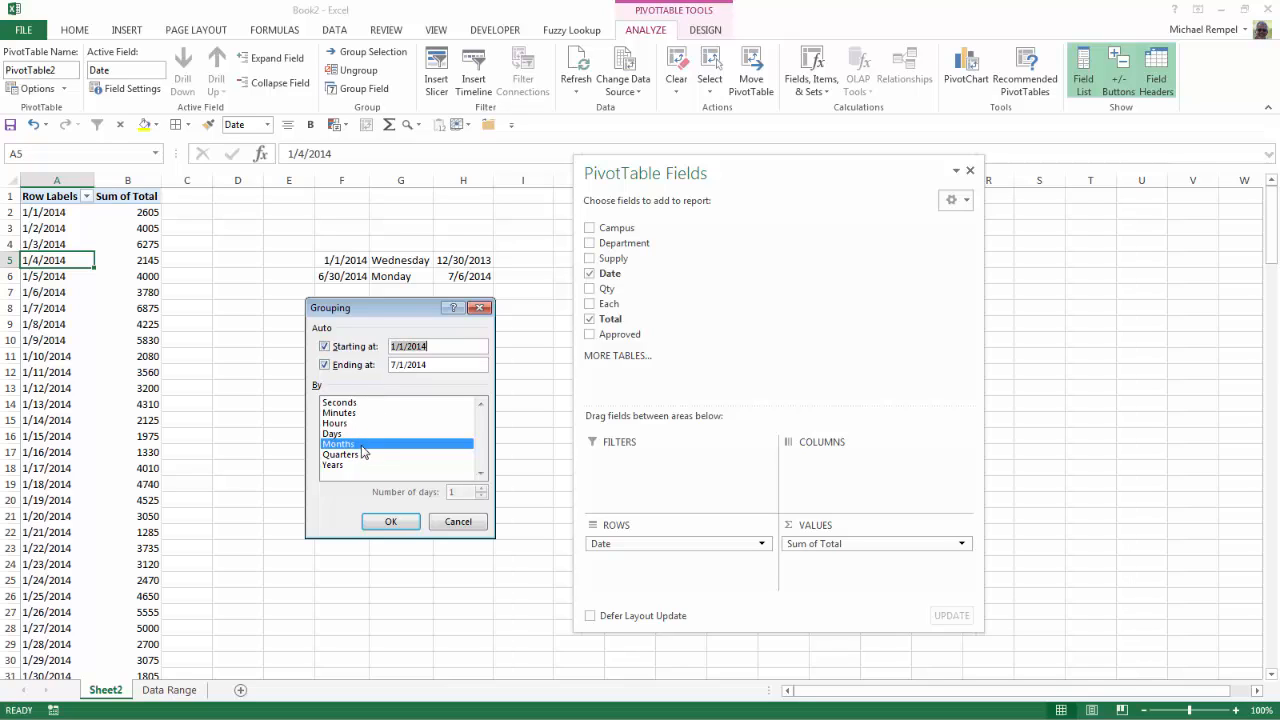
pyautogui.moveTo(338, 467)
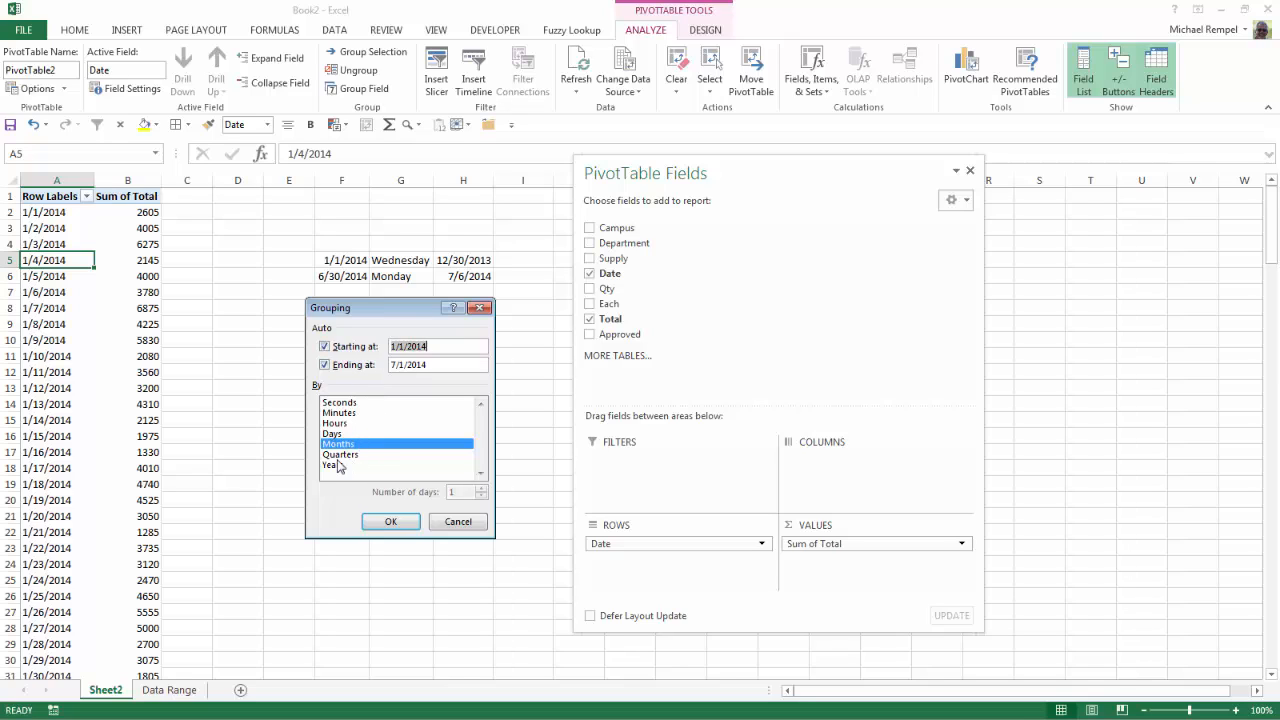
pyautogui.click(390, 521)
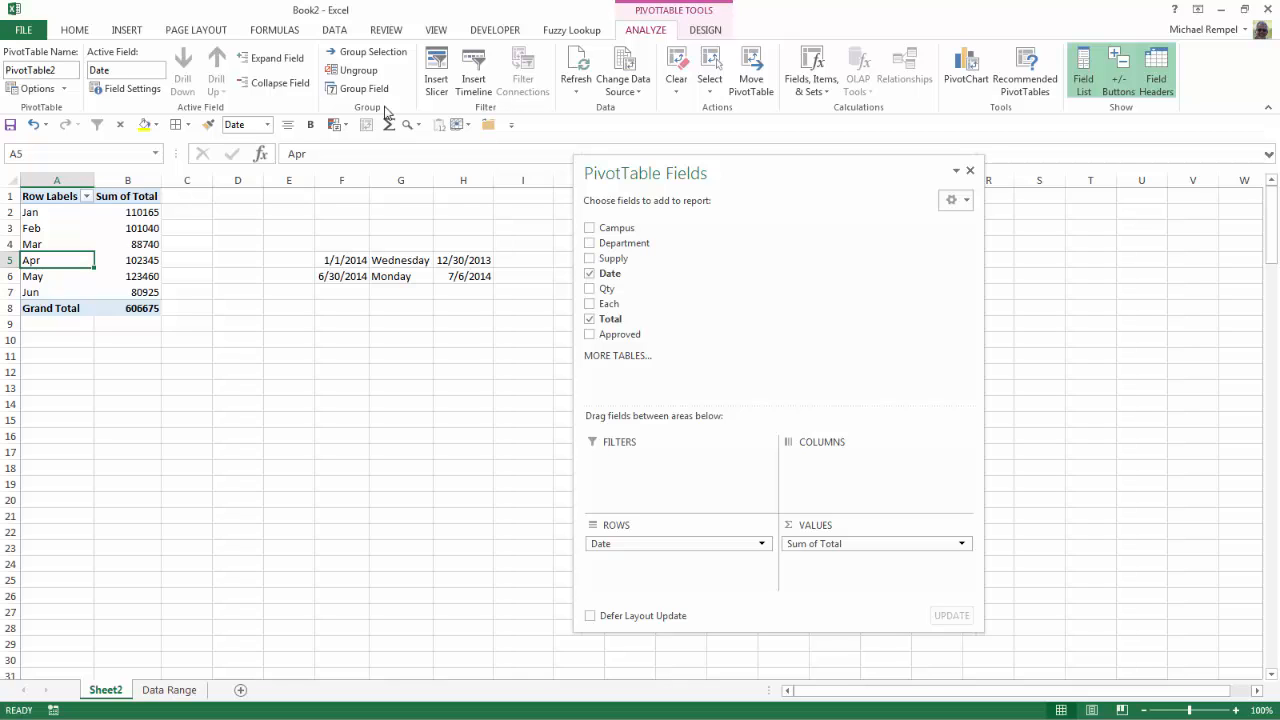
# Step: Ungroup the months, try quarter grouping (Qtr1 299945, Qtr2 306730), then ungroup to daily dates
pyautogui.click(358, 88)
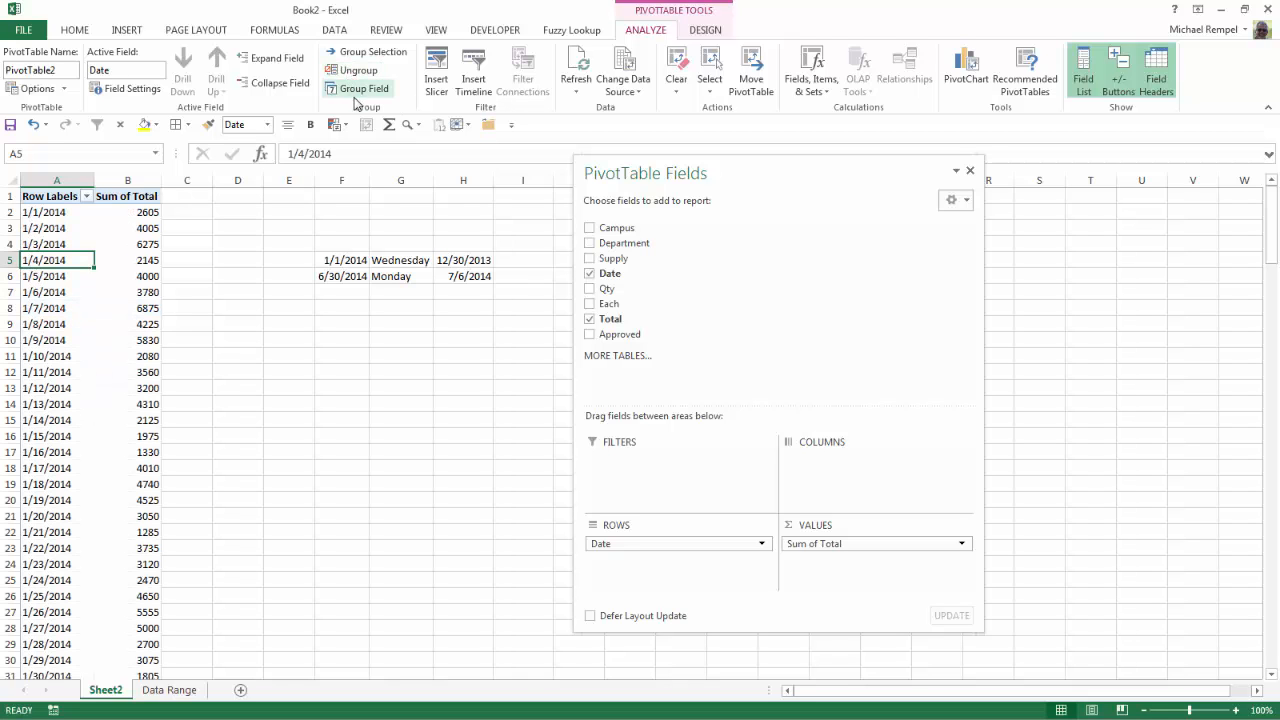
pyautogui.click(367, 88)
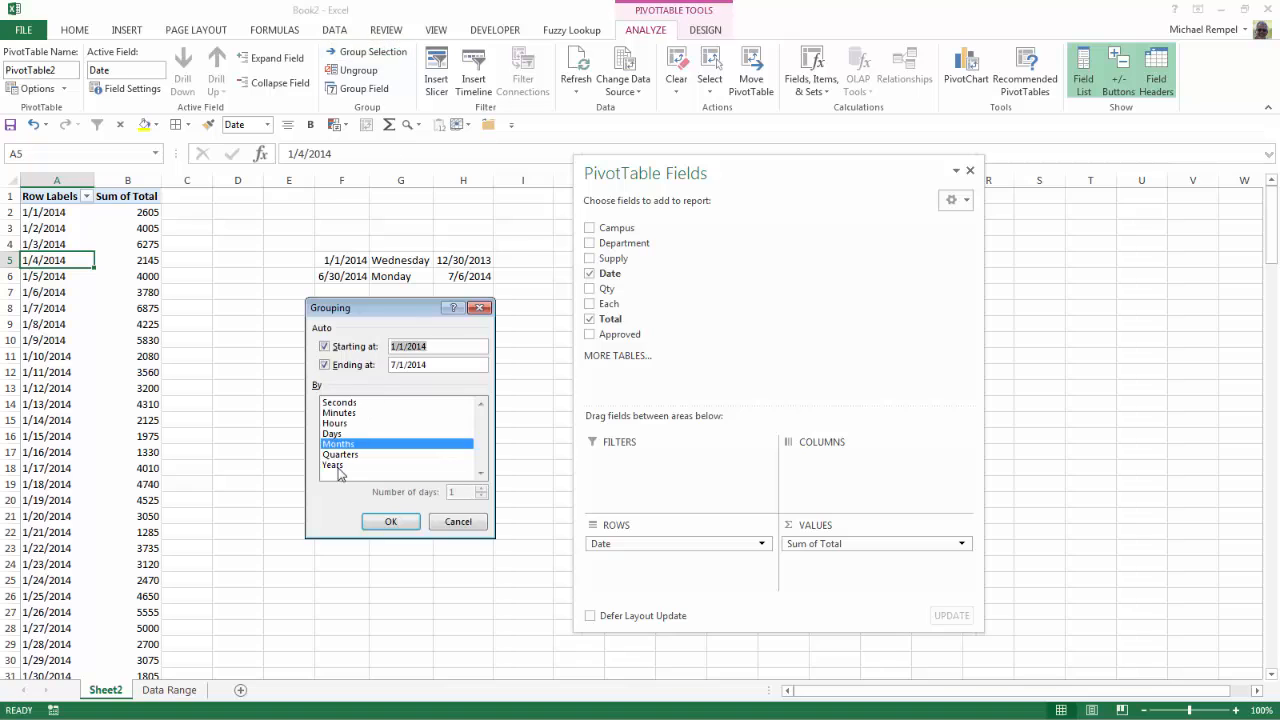
pyautogui.click(341, 454)
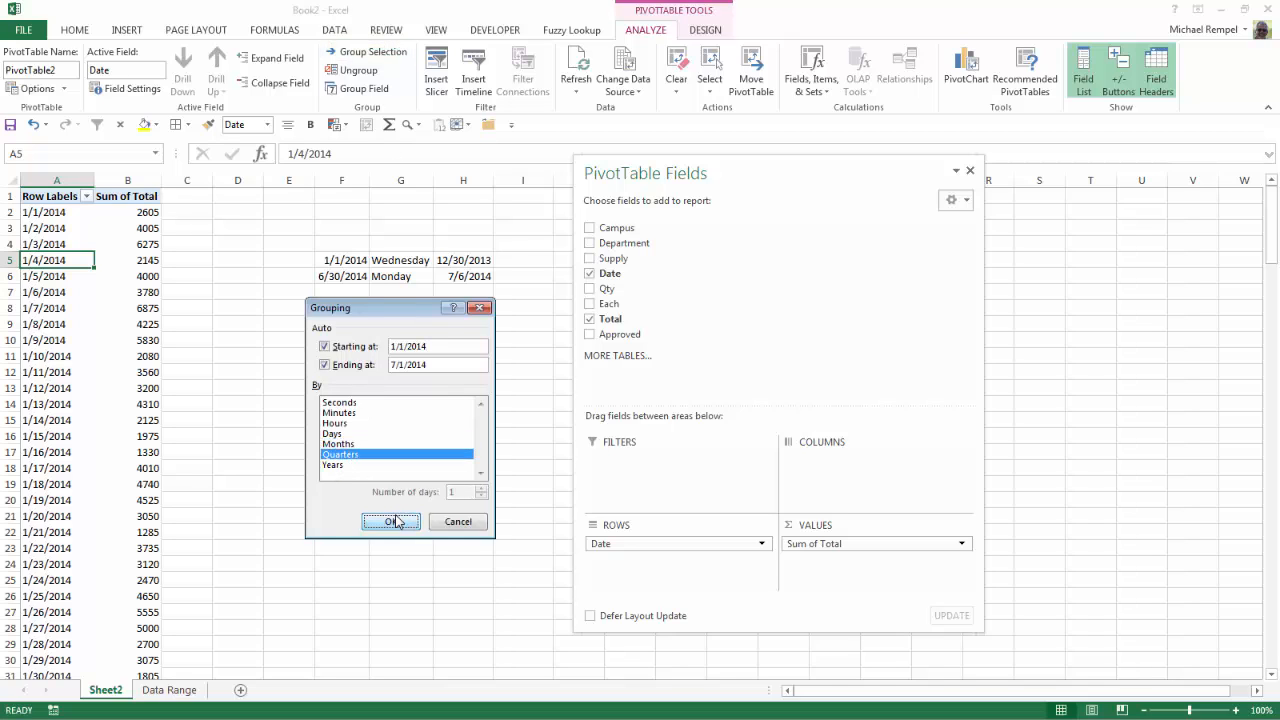
pyautogui.click(390, 521)
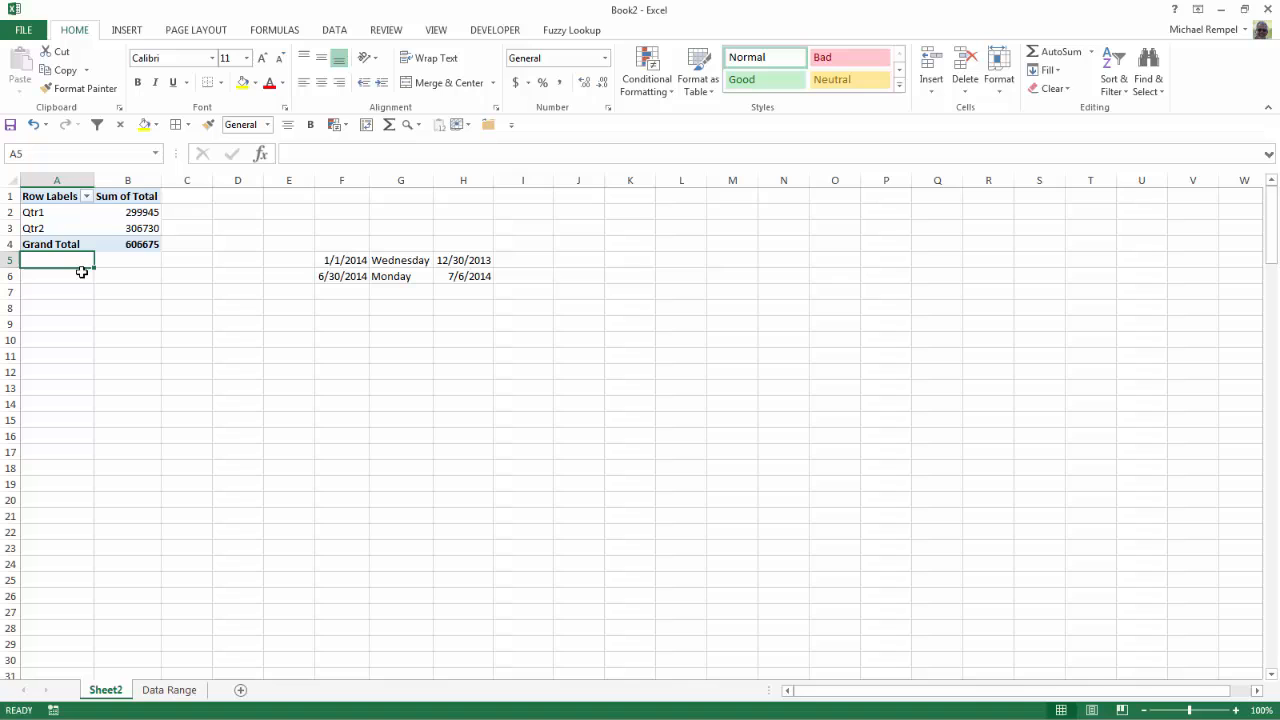
pyautogui.click(127, 212)
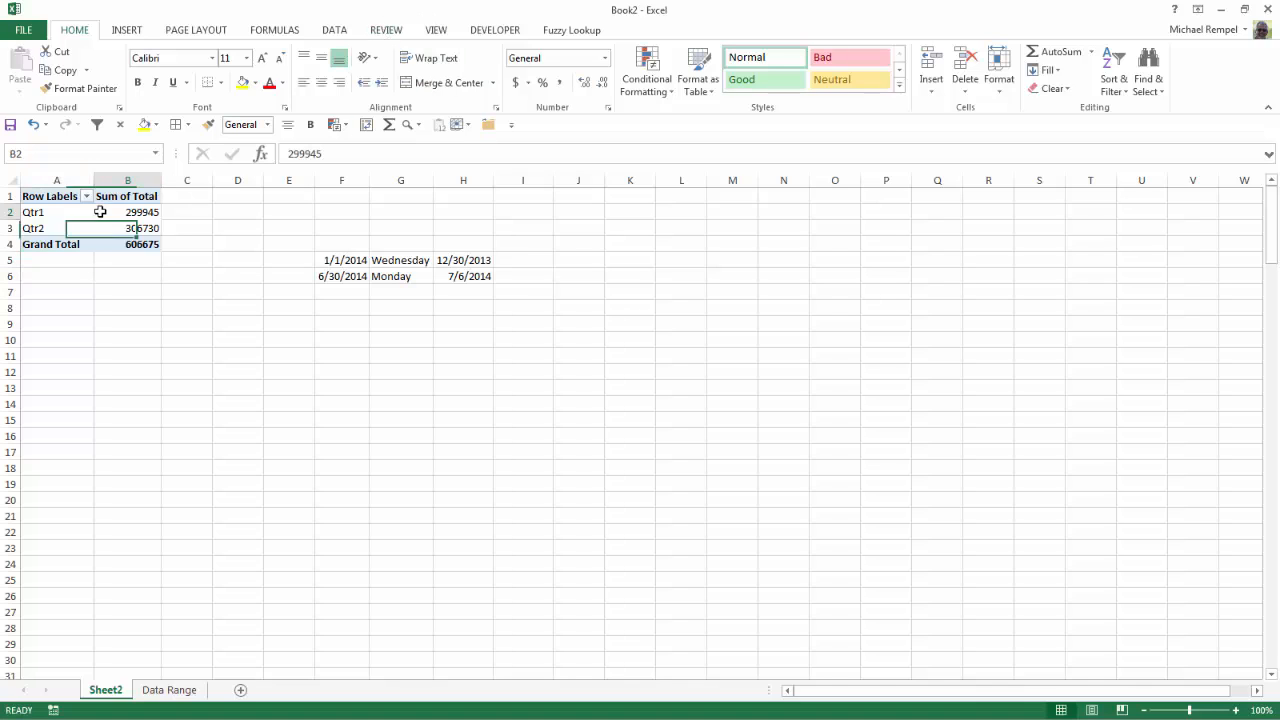
pyautogui.click(127, 212)
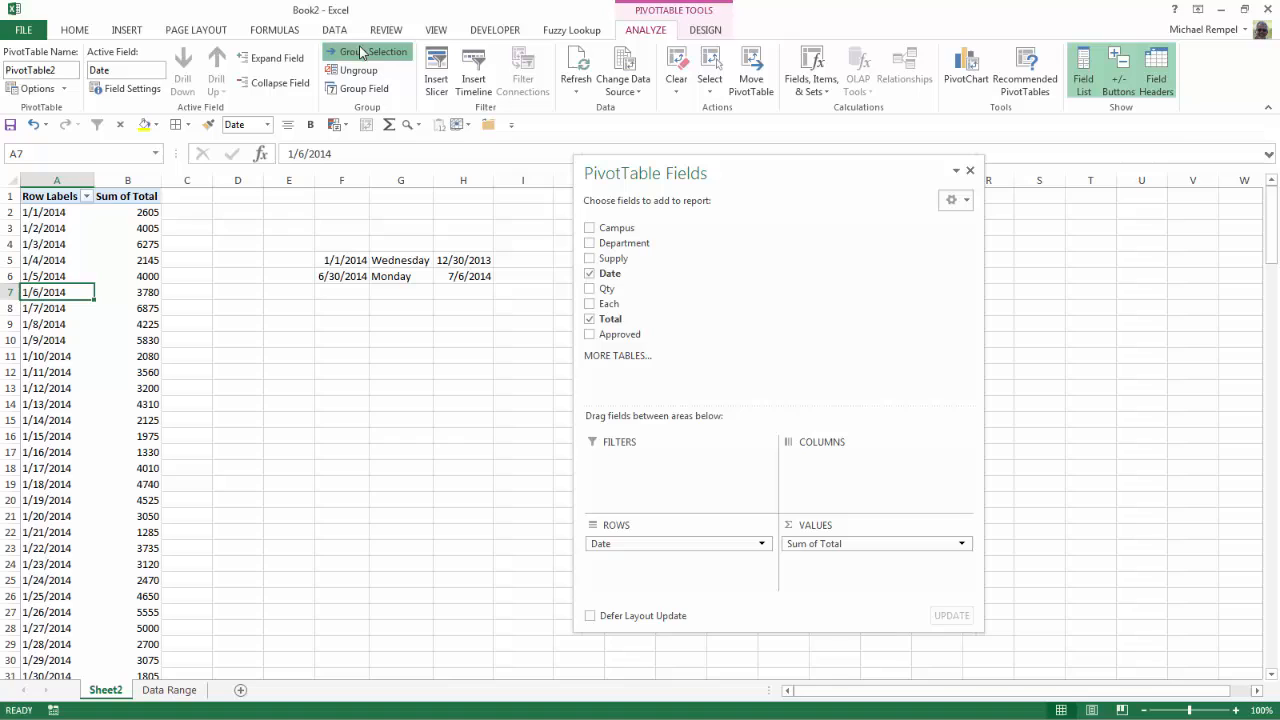
# Step: Group the dates by Days with 7 days per period, starting 1/1/2014–1/7/2014
pyautogui.click(352, 51)
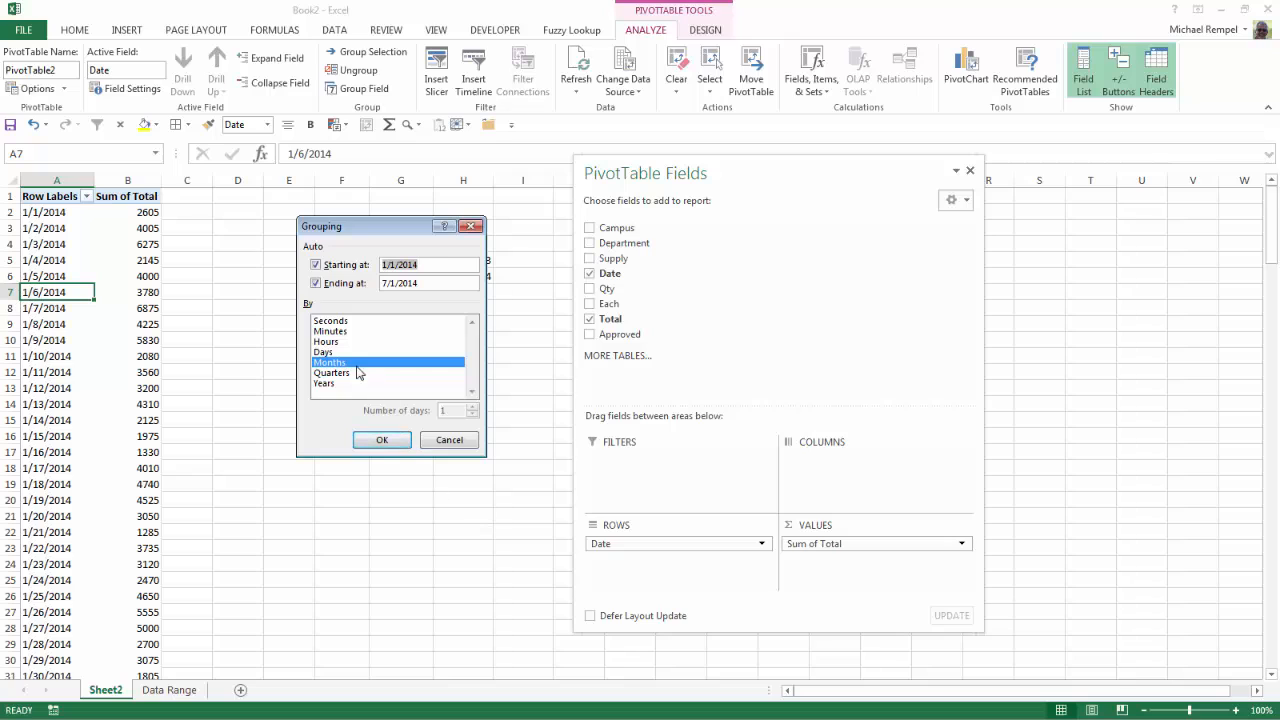
pyautogui.click(324, 351)
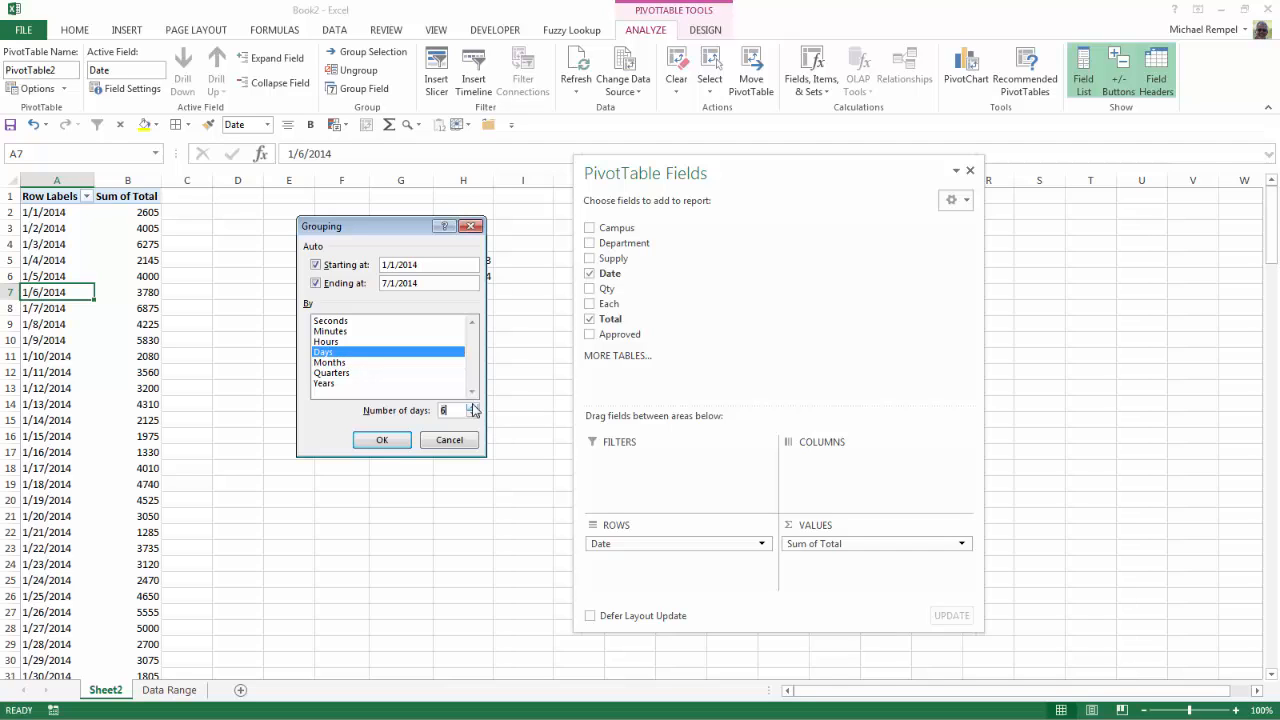
pyautogui.click(474, 405)
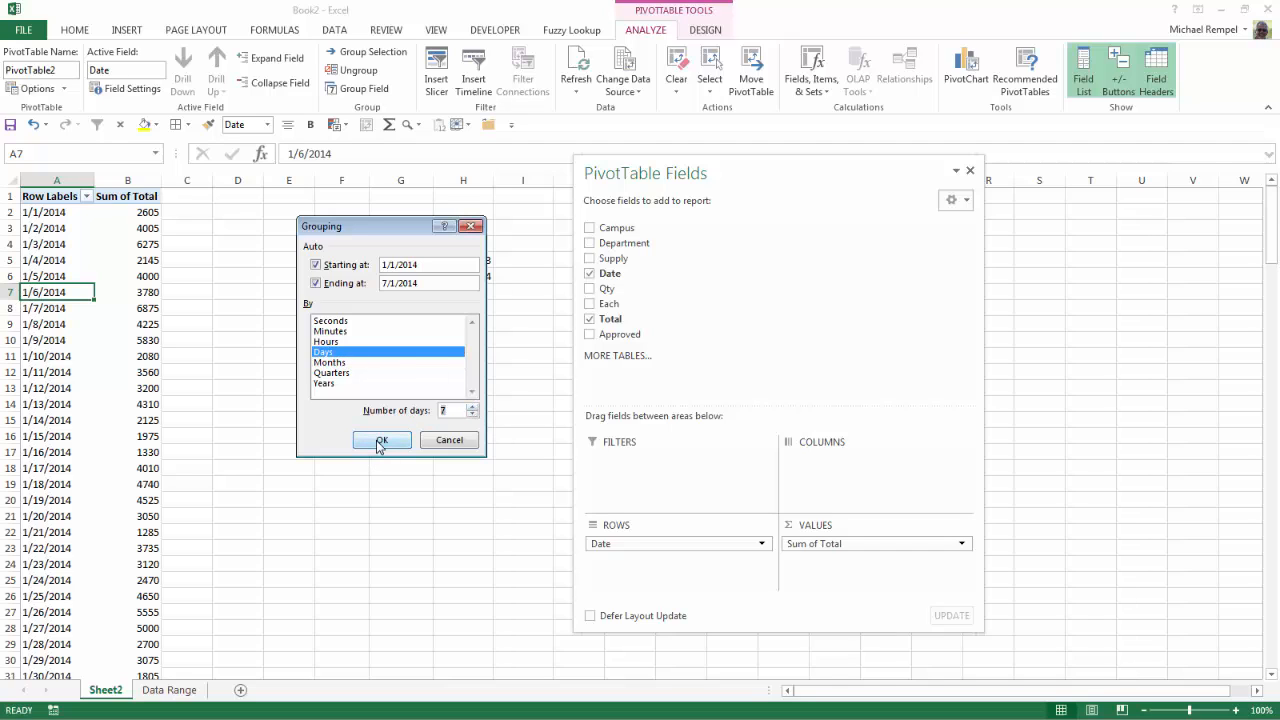
pyautogui.click(380, 440)
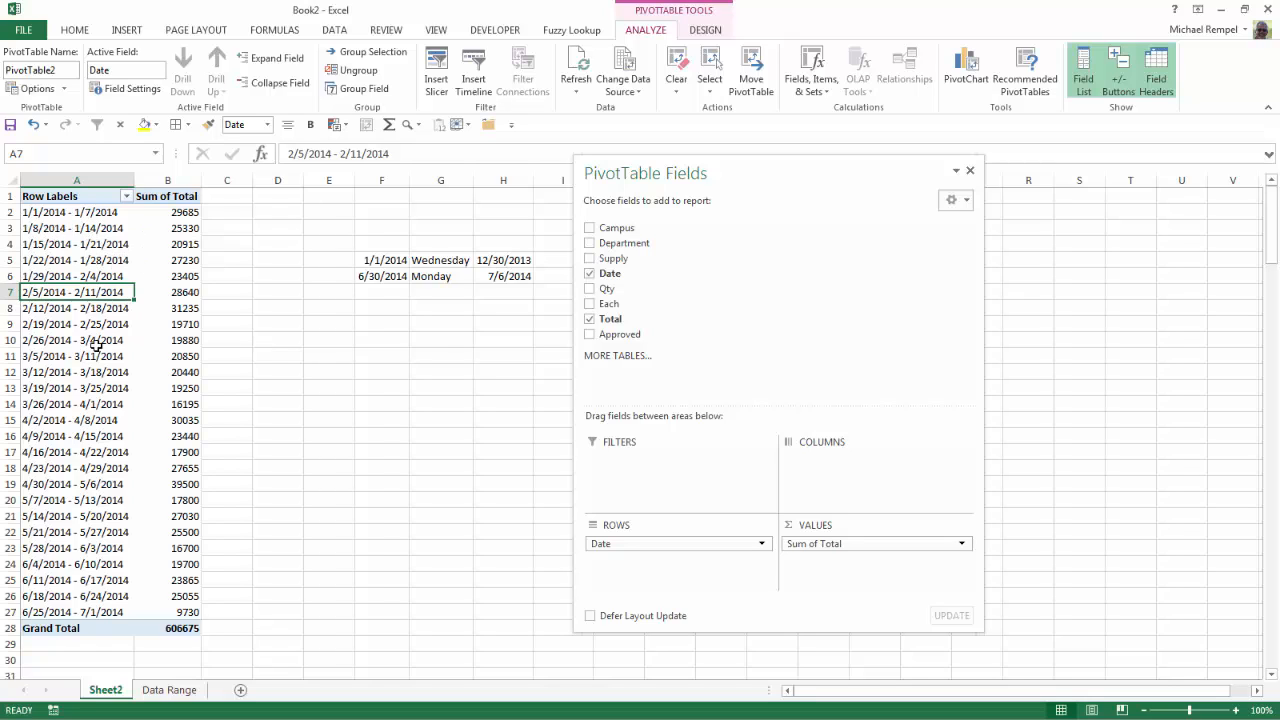
pyautogui.moveTo(185, 548)
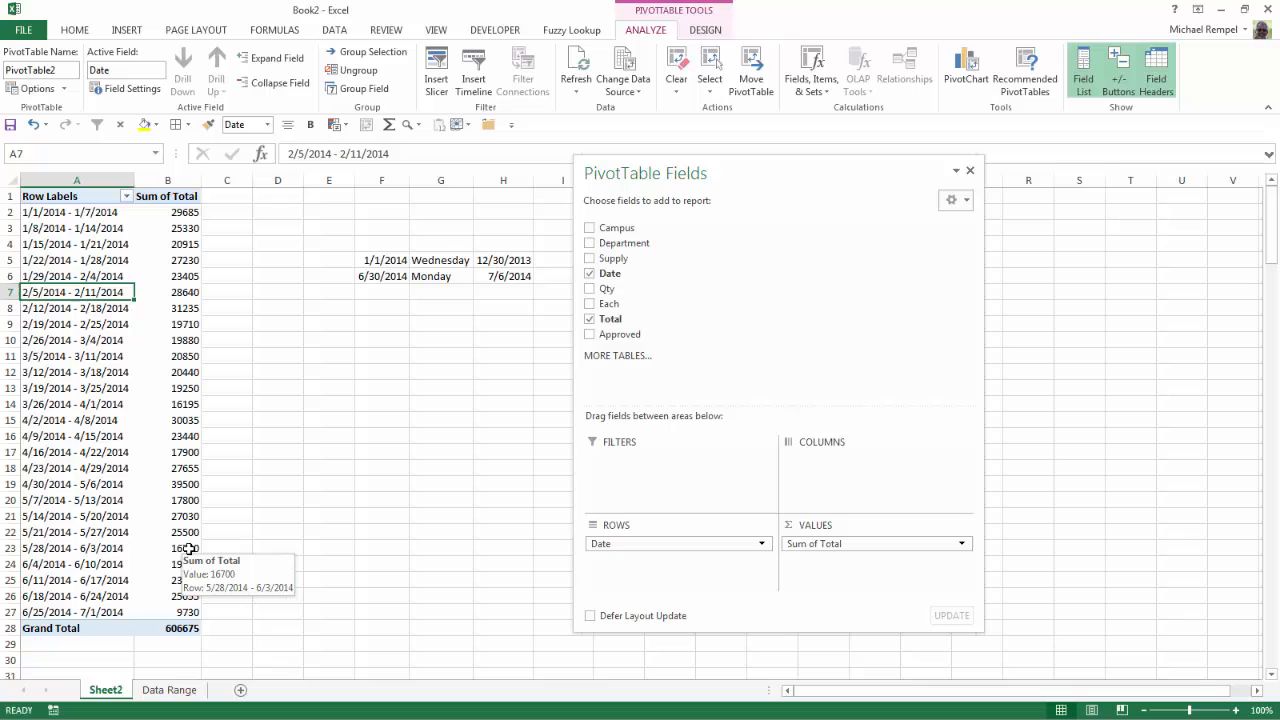
pyautogui.moveTo(277, 561)
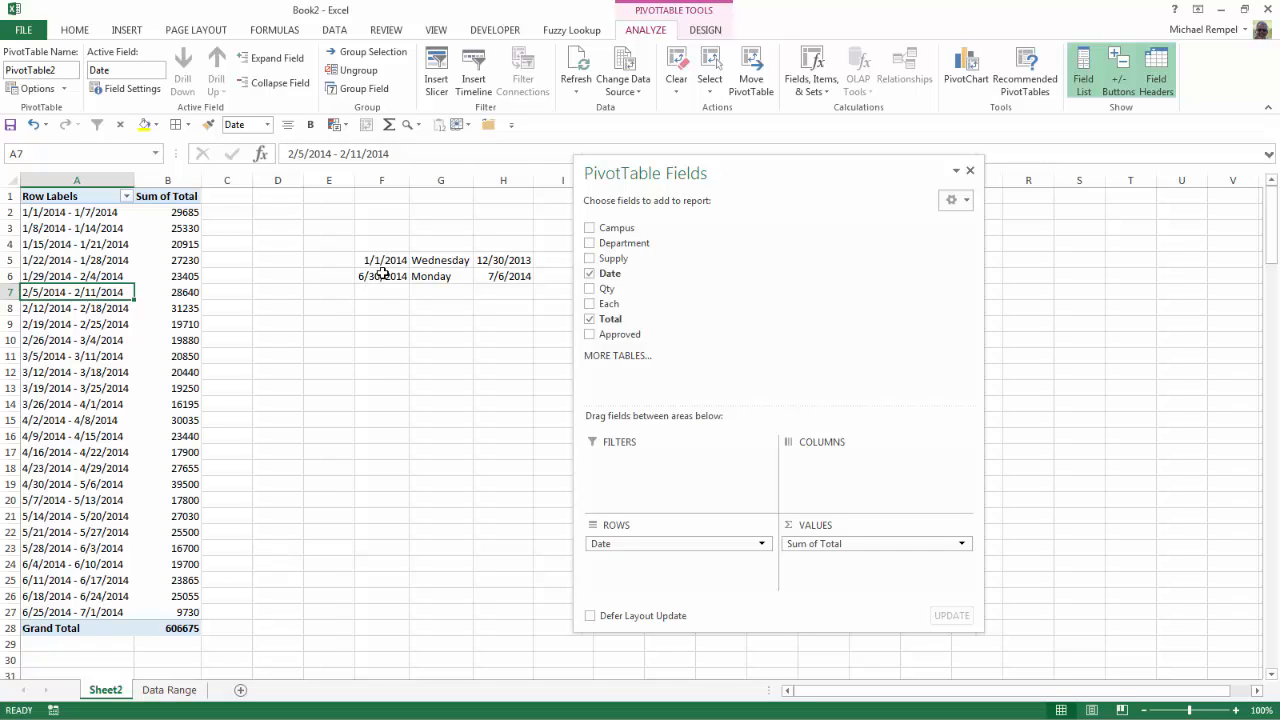
pyautogui.click(440, 260)
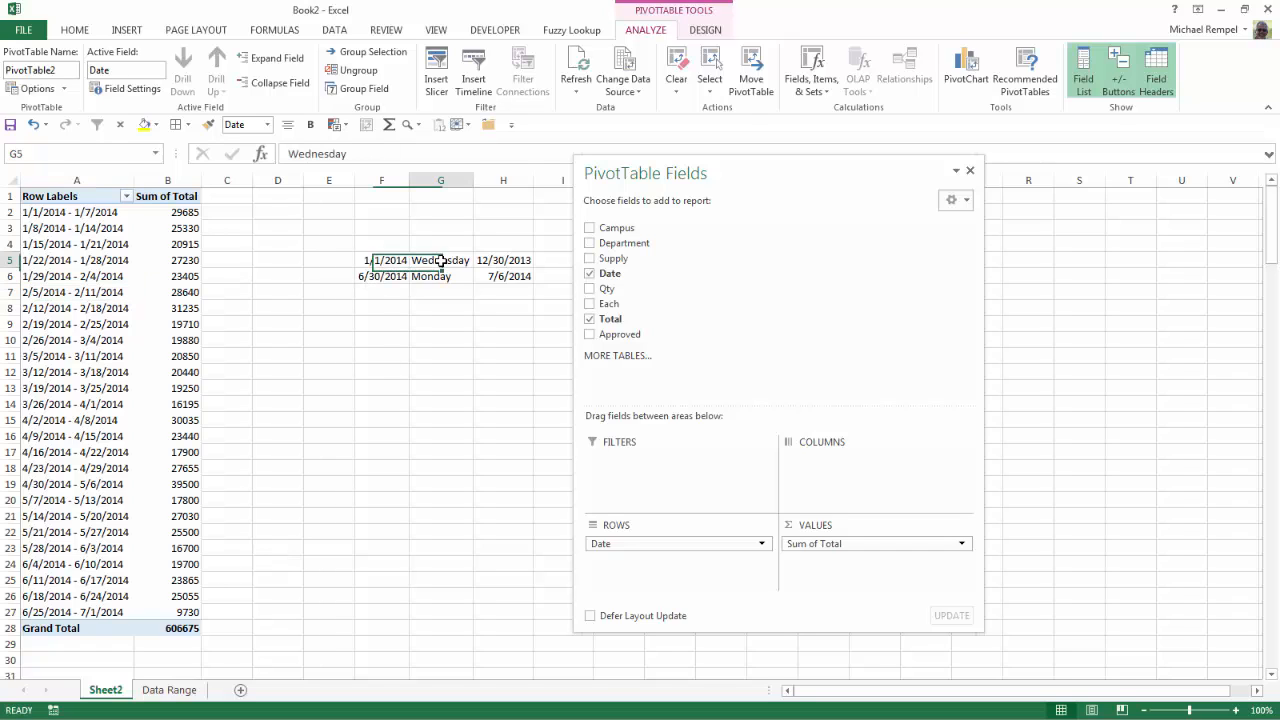
pyautogui.click(969, 170)
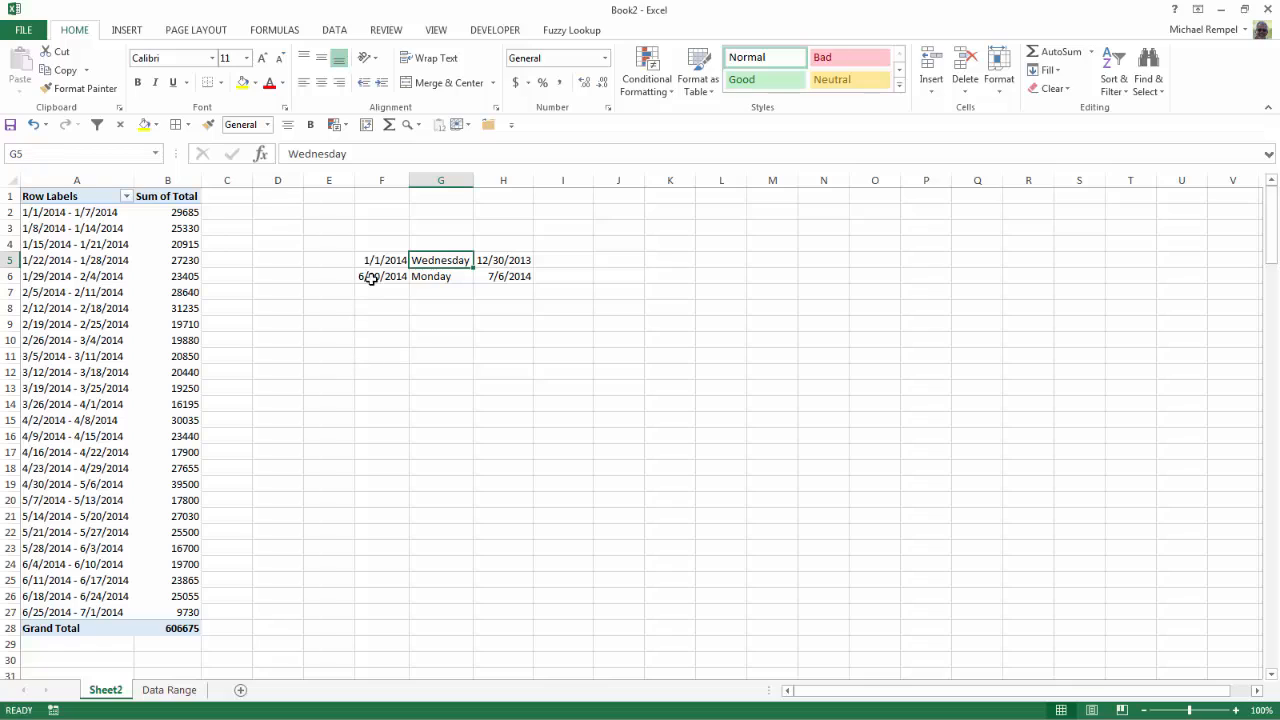
pyautogui.click(440, 276)
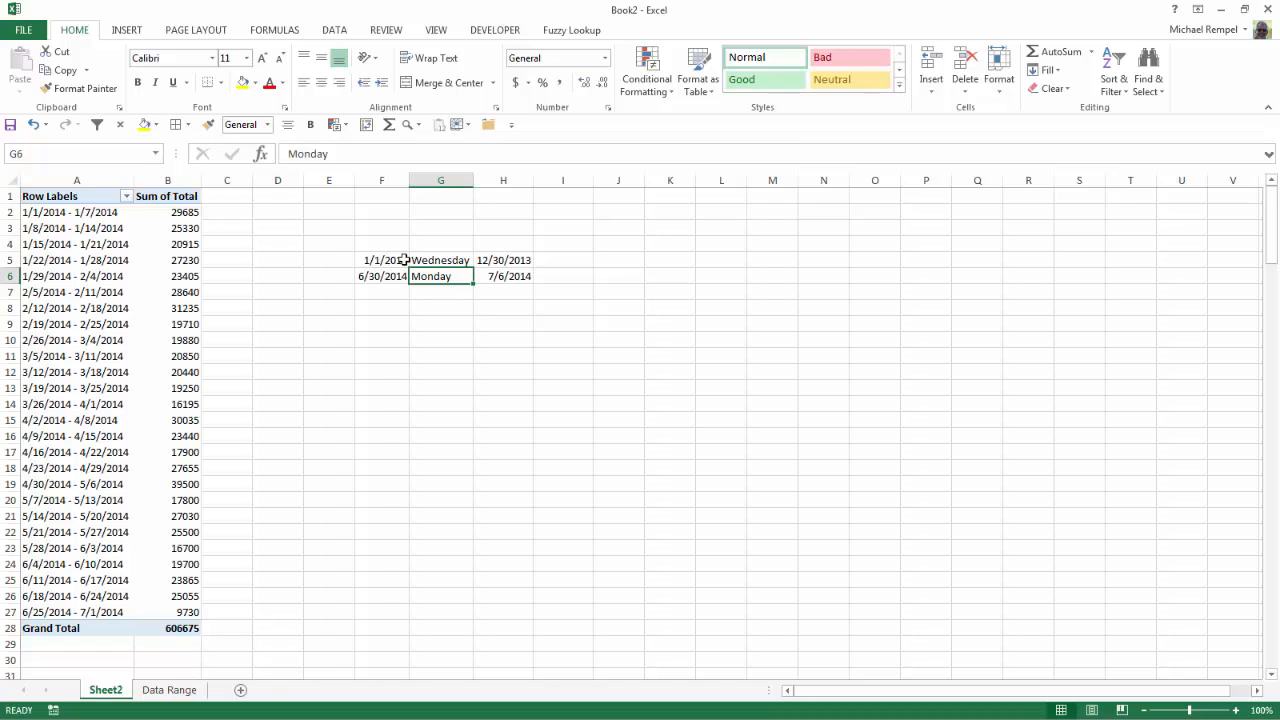
pyautogui.moveTo(503, 279)
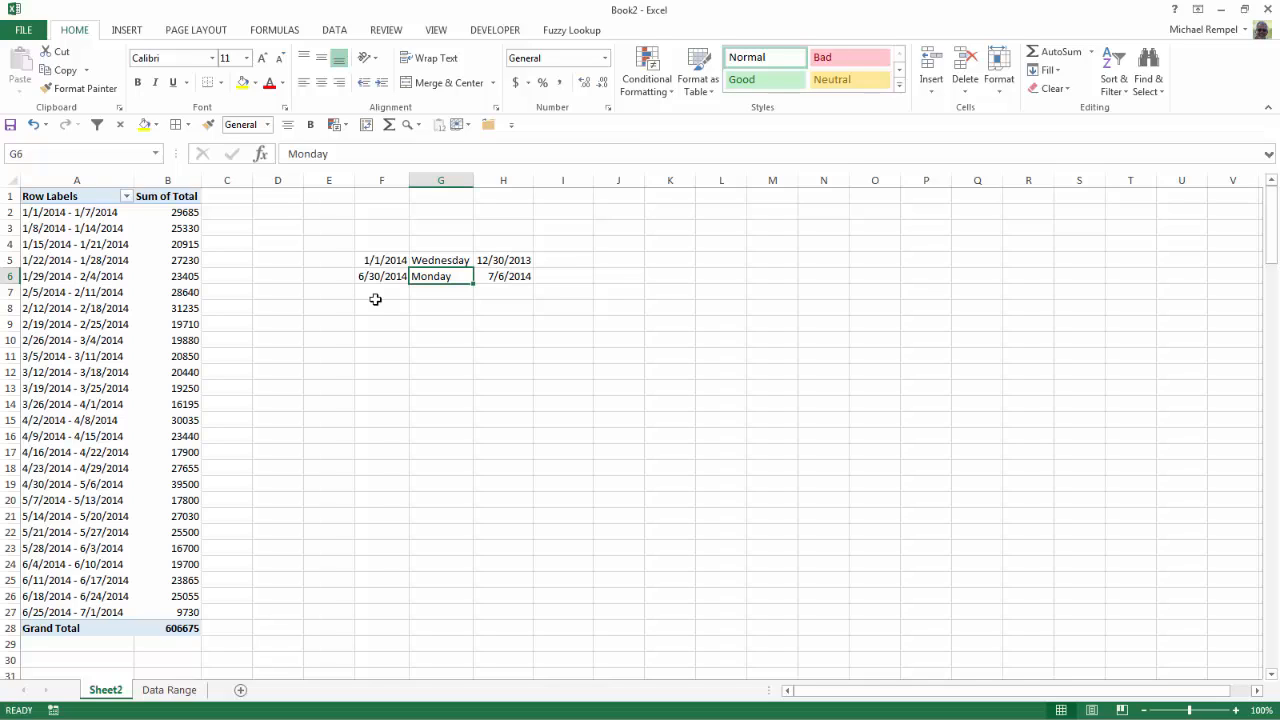
pyautogui.moveTo(443, 293)
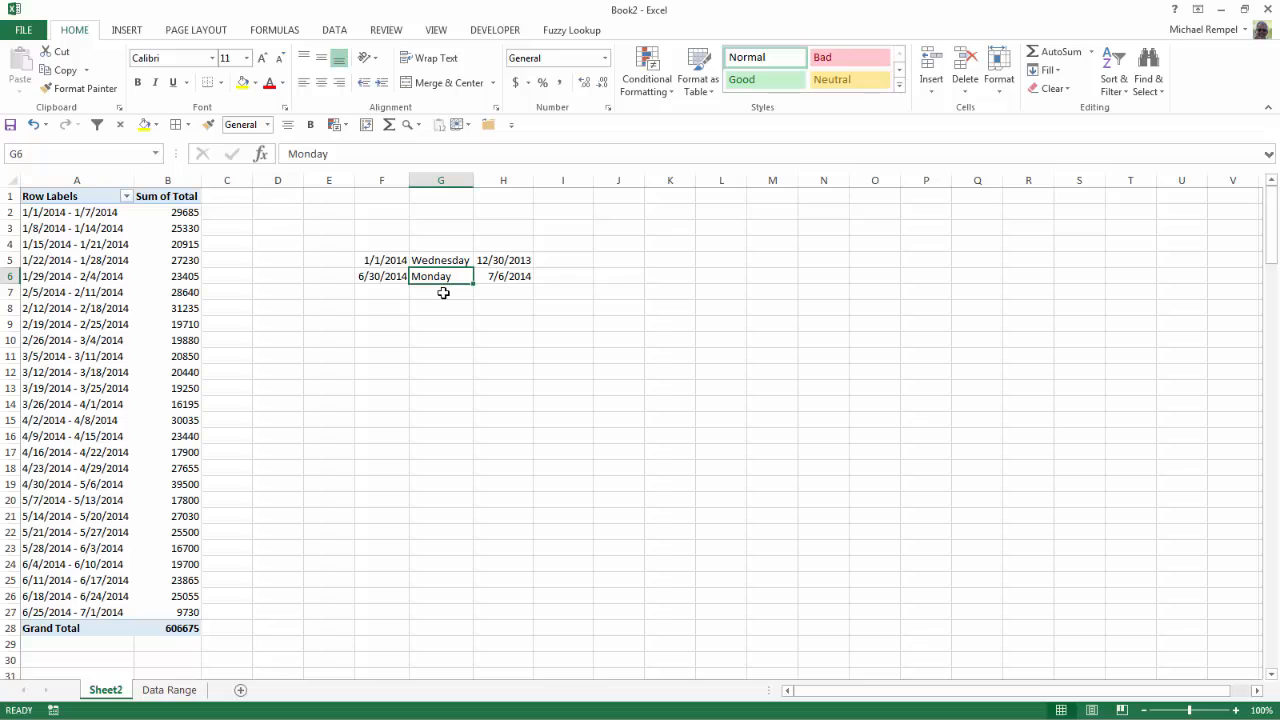
pyautogui.moveTo(504, 296)
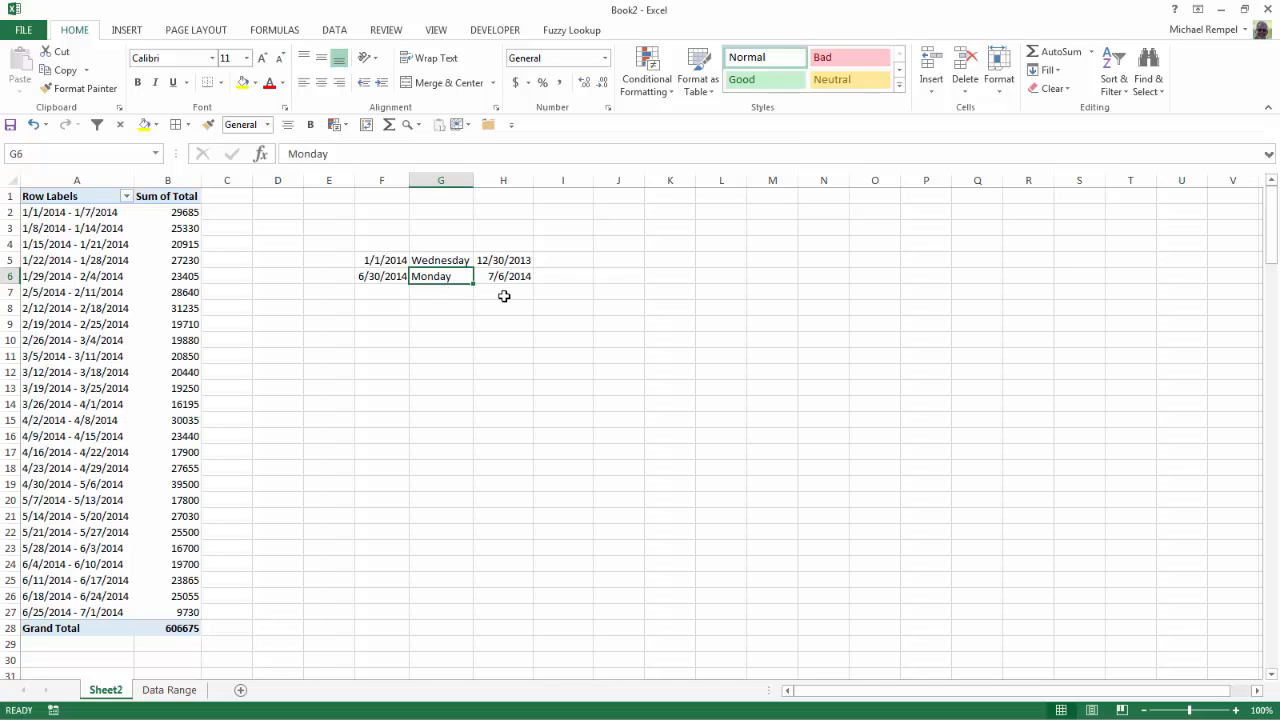
pyautogui.moveTo(53, 292)
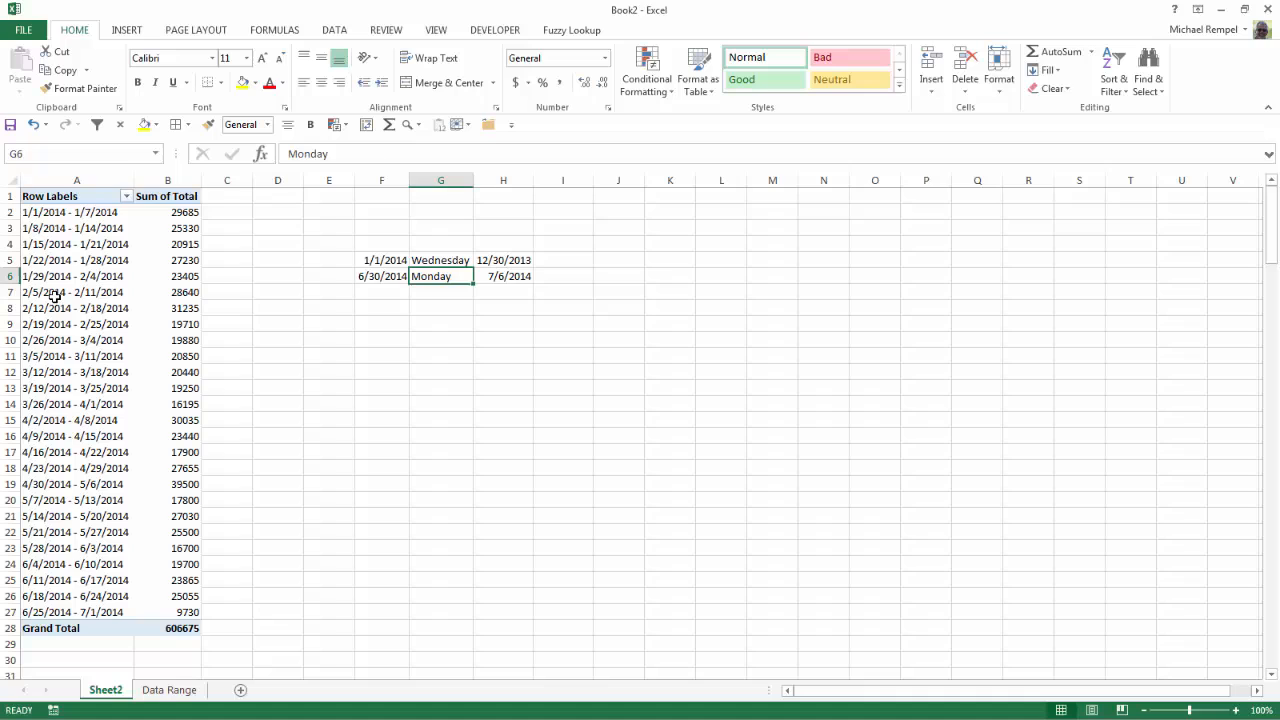
# Step: Regroup the 7-day periods with start date 12/30/13 and end date 7/6/14
pyautogui.click(72, 292)
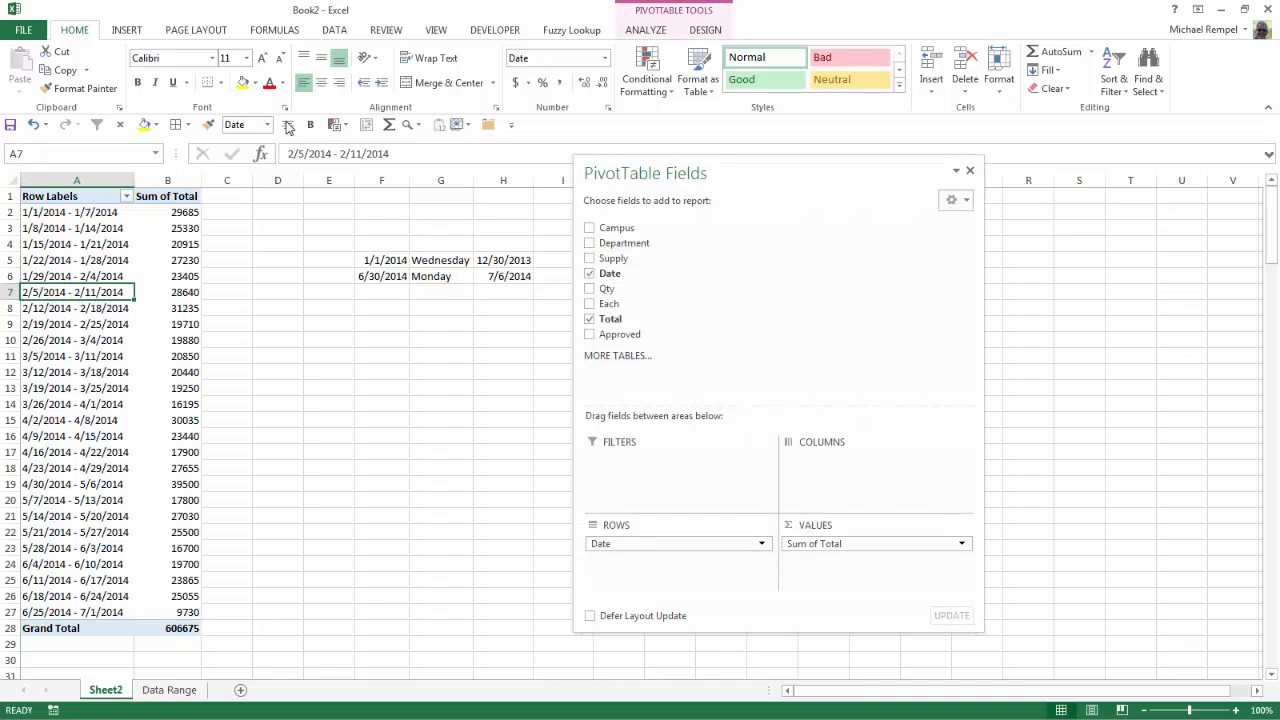
pyautogui.click(645, 29)
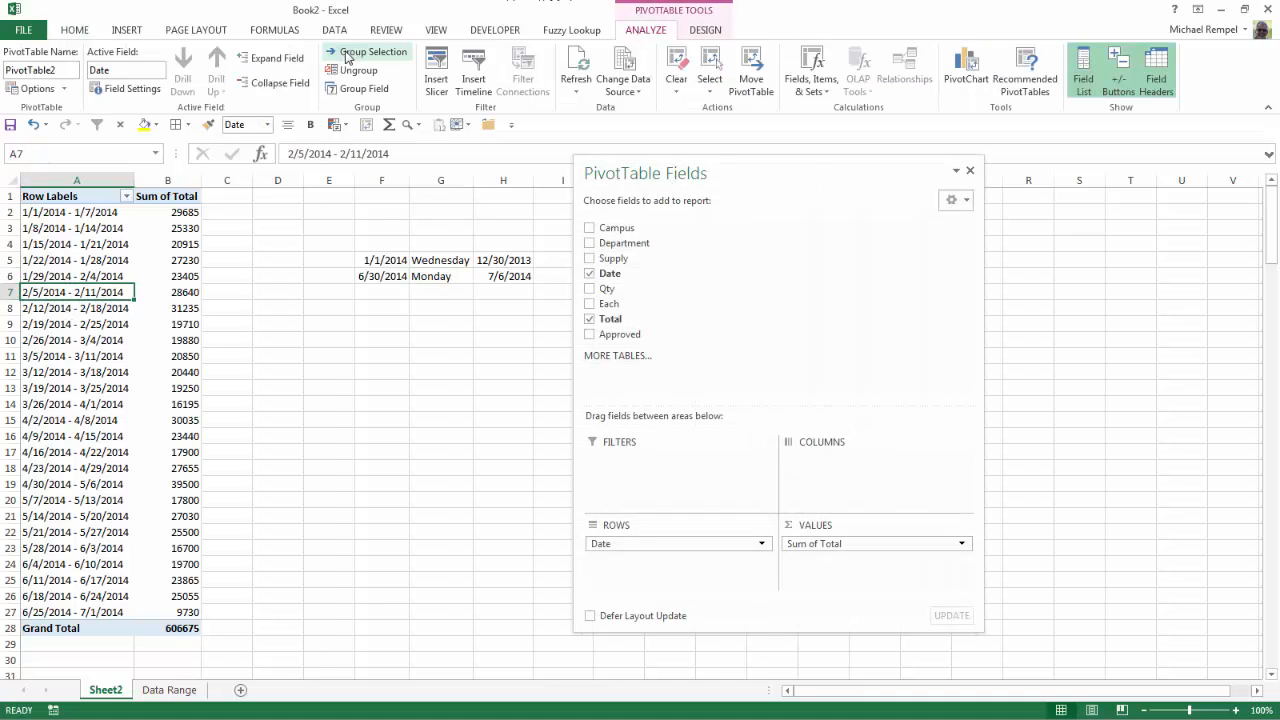
pyautogui.click(371, 51)
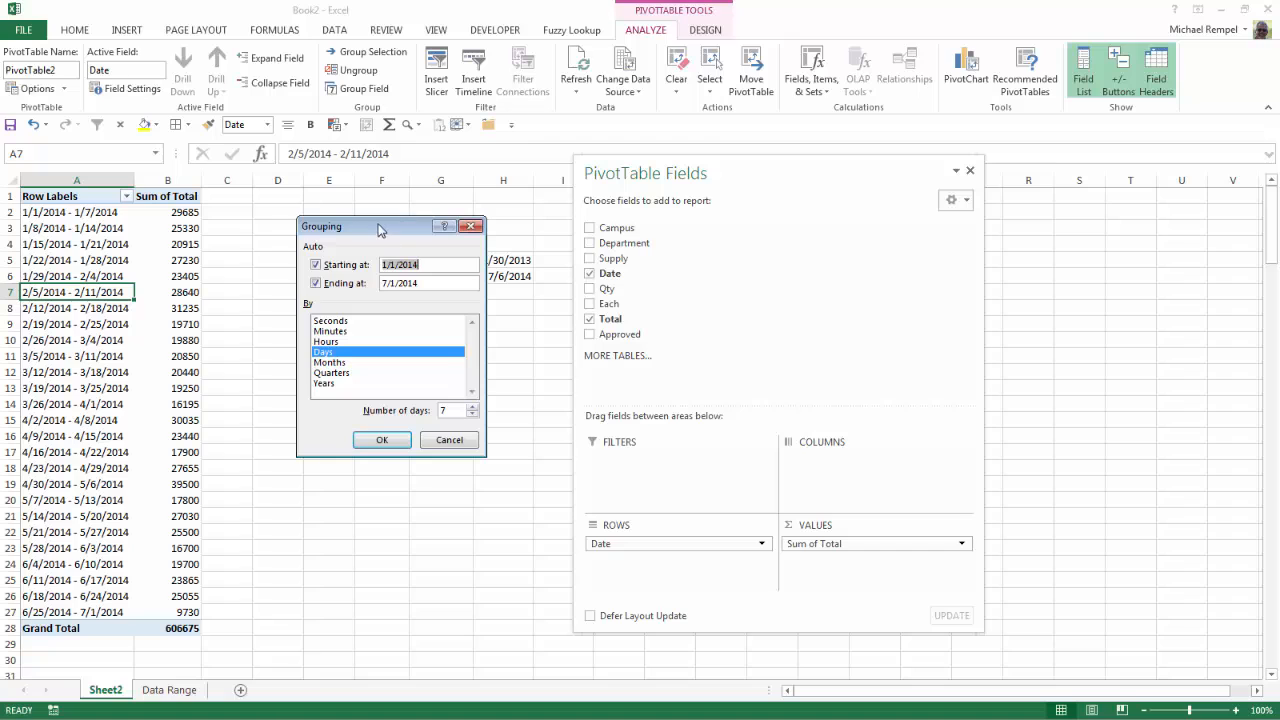
pyautogui.moveTo(378, 226); pyautogui.dragTo(412, 311)
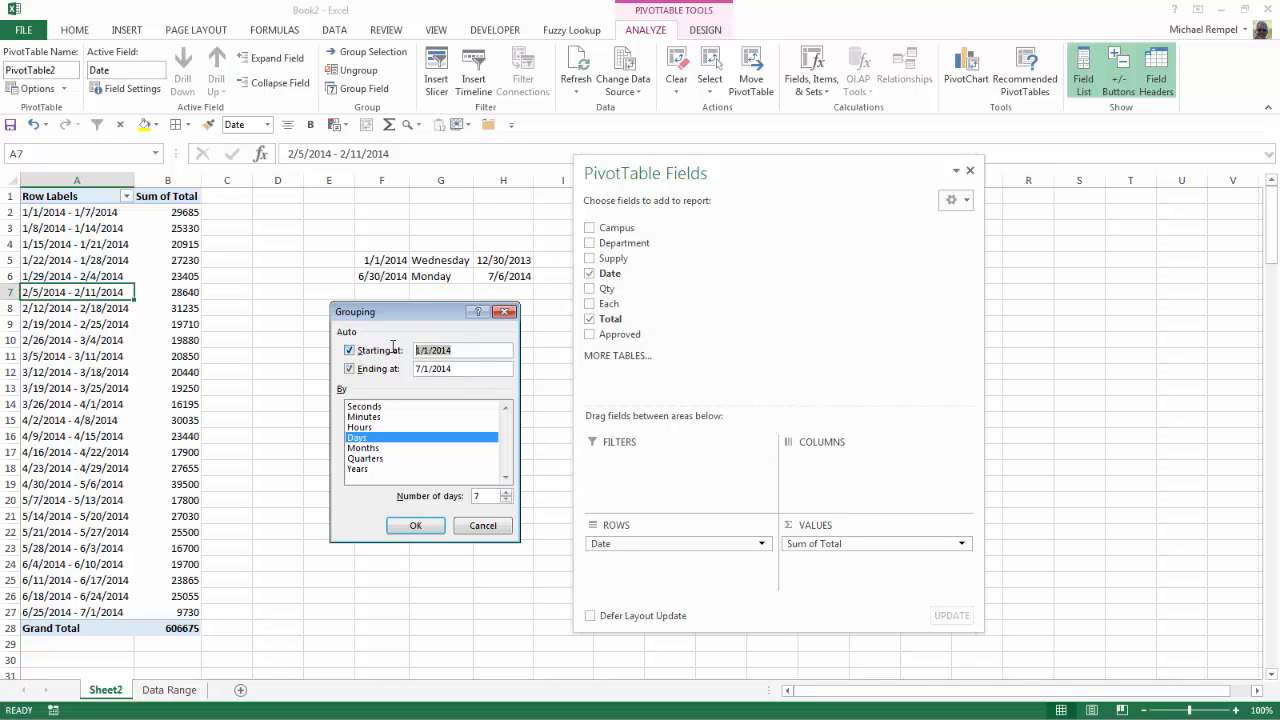
pyautogui.write('12/30/13')
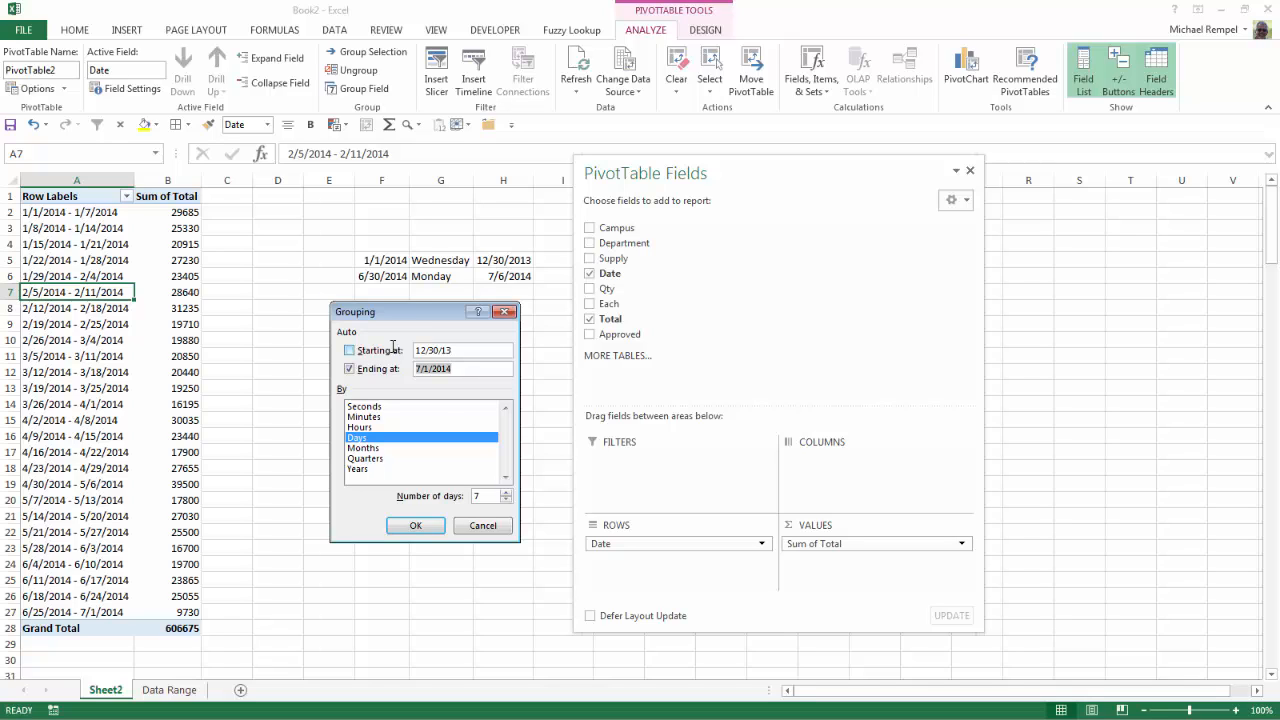
pyautogui.write('7/6/')
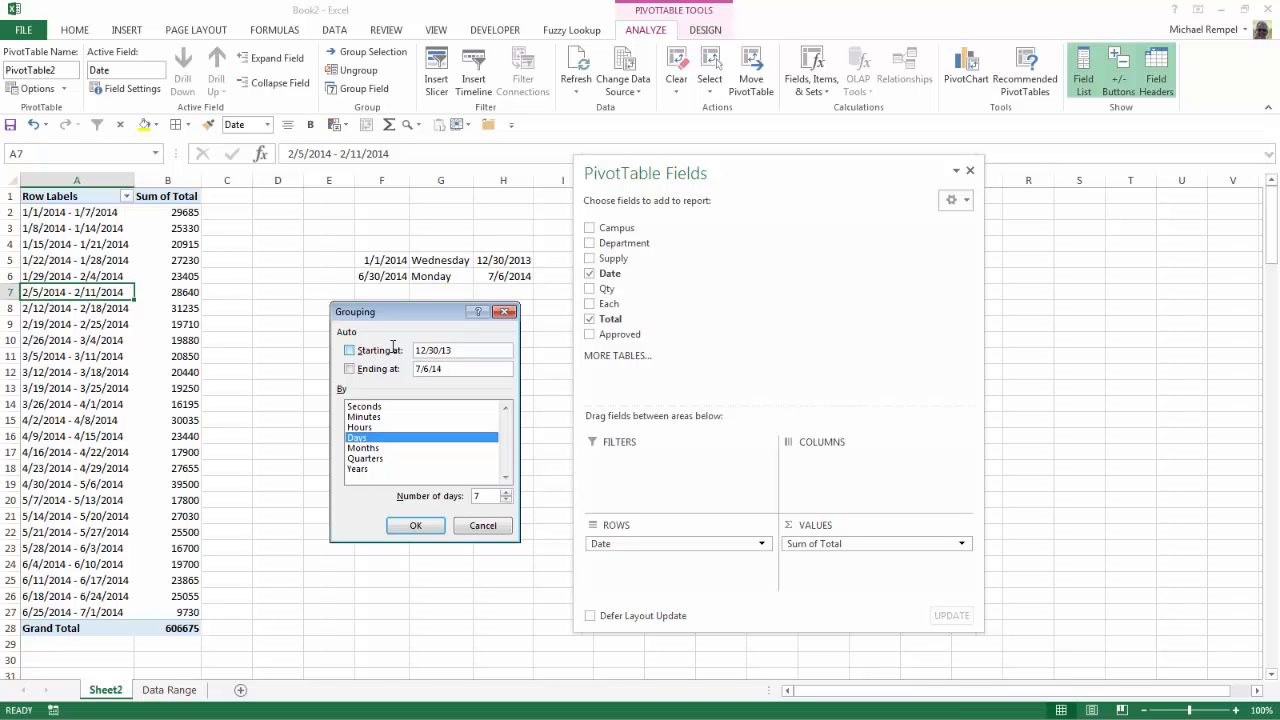
pyautogui.click(415, 525)
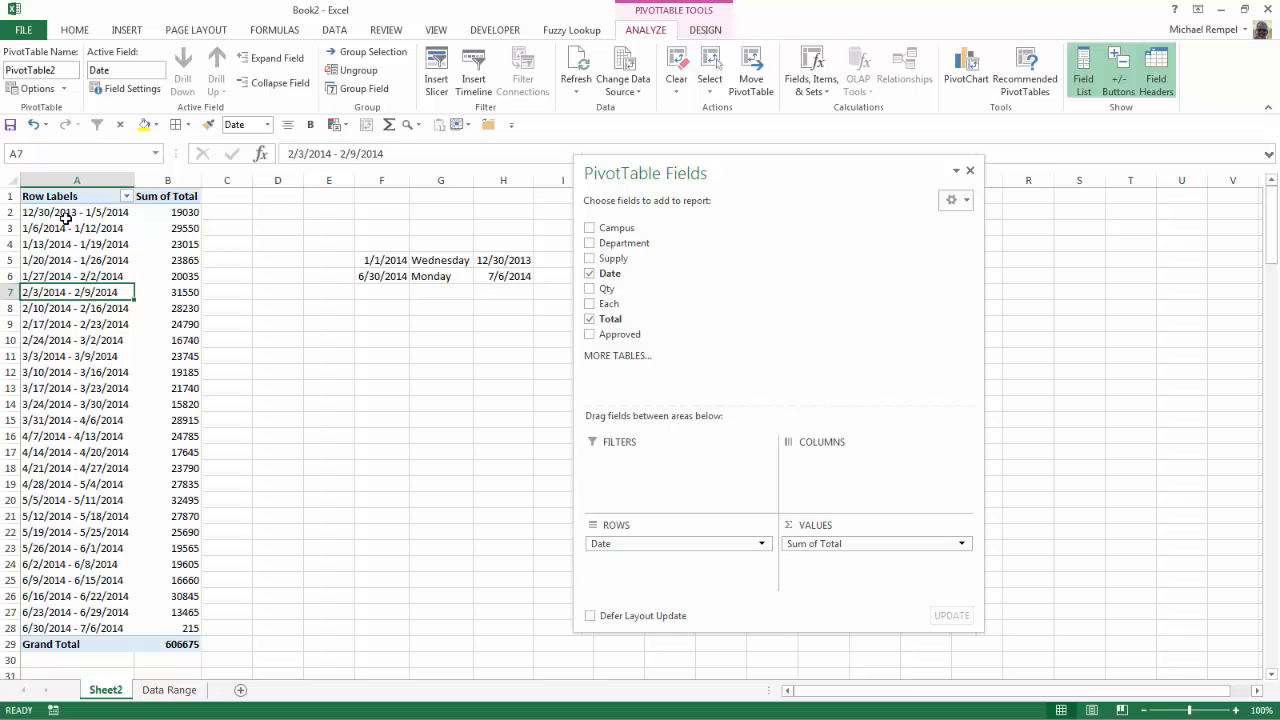
pyautogui.moveTo(72, 573)
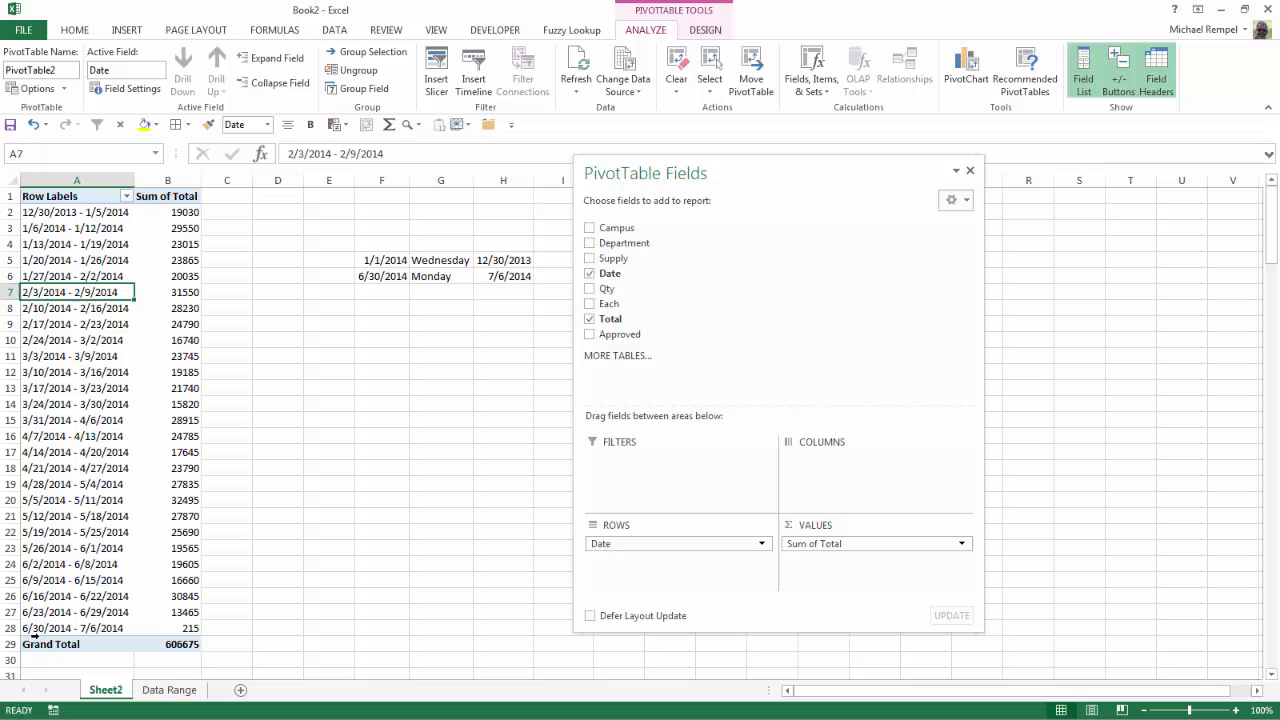
pyautogui.moveTo(107, 643)
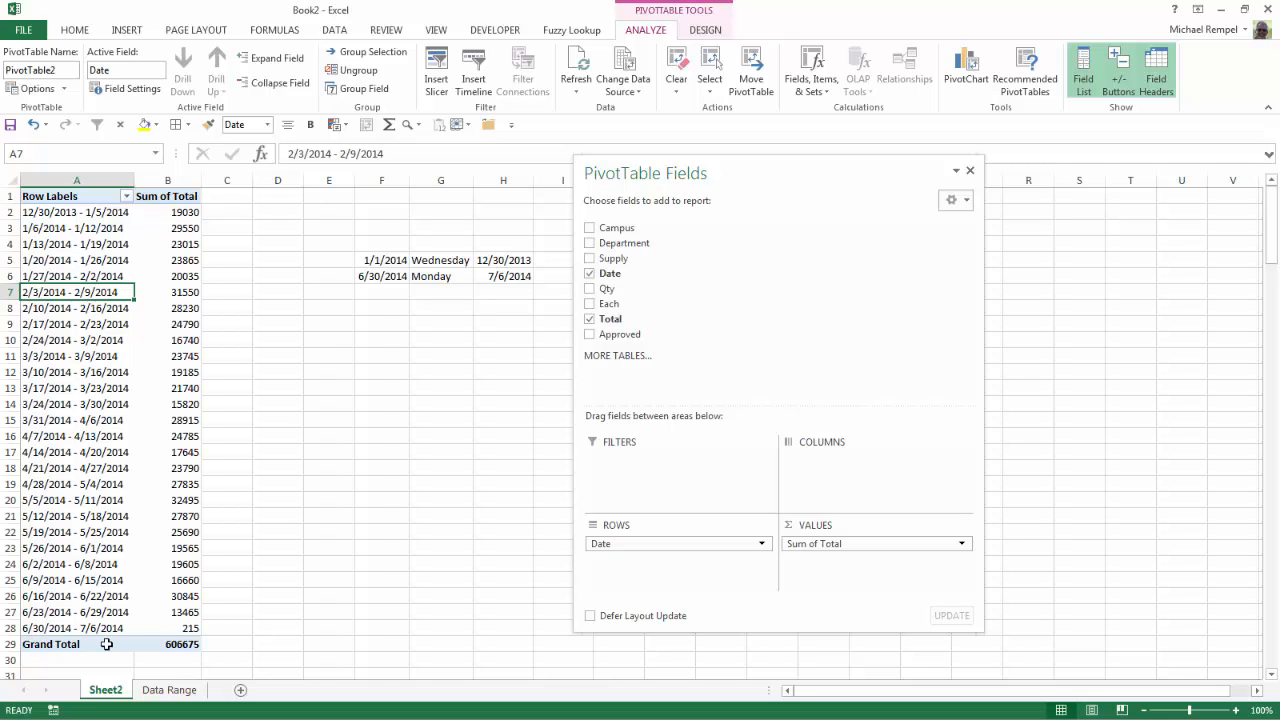